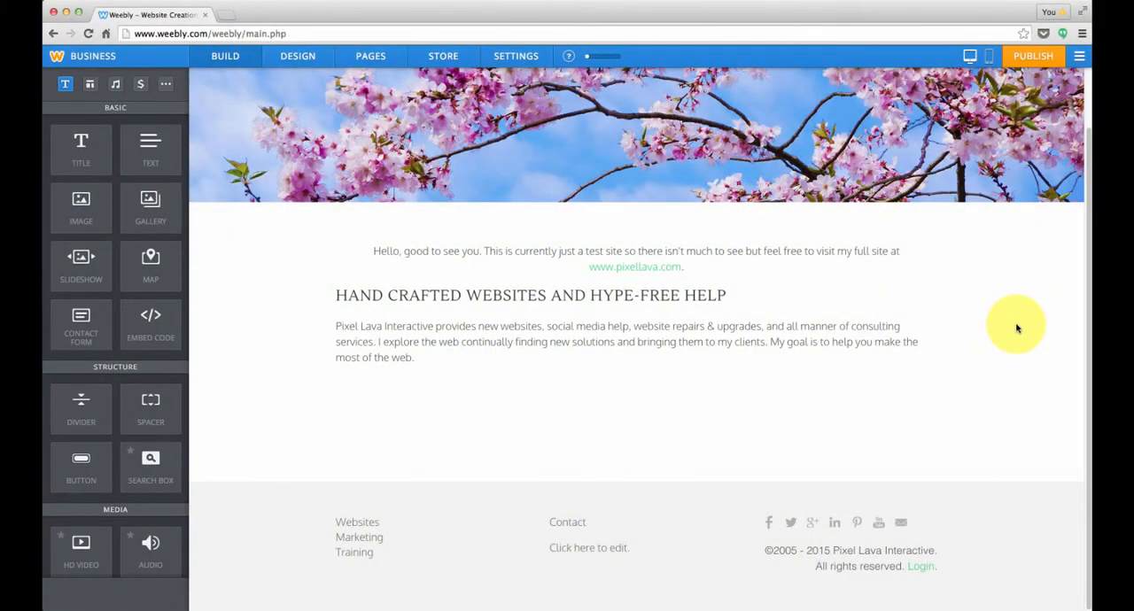
{"action": "mouse_move", "coordinate": [1003, 308]}
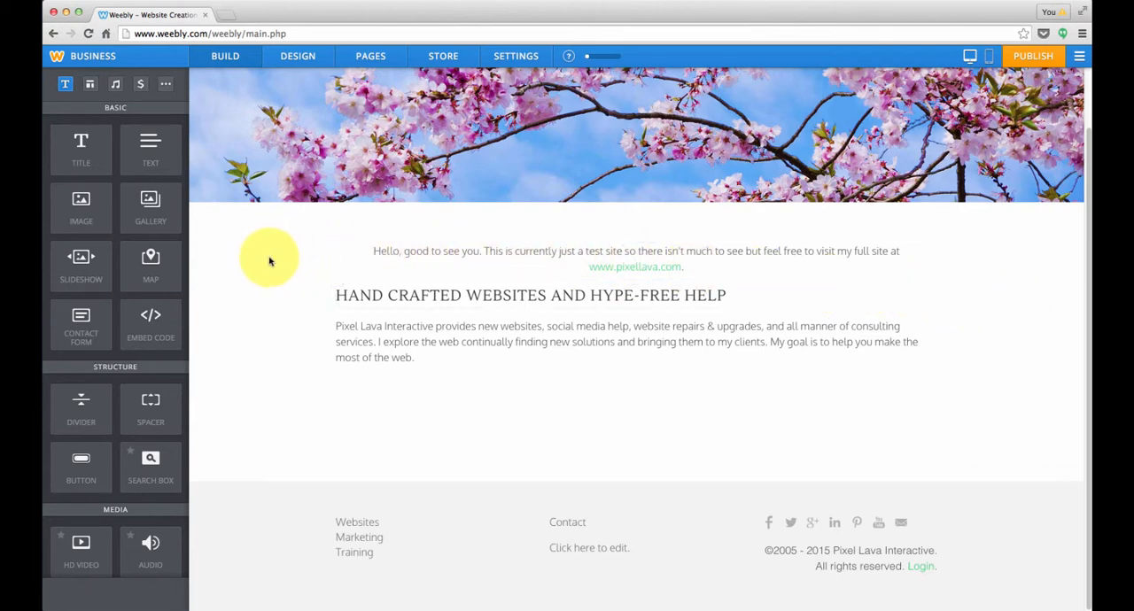
{"action": "mouse_move", "coordinate": [184, 231]}
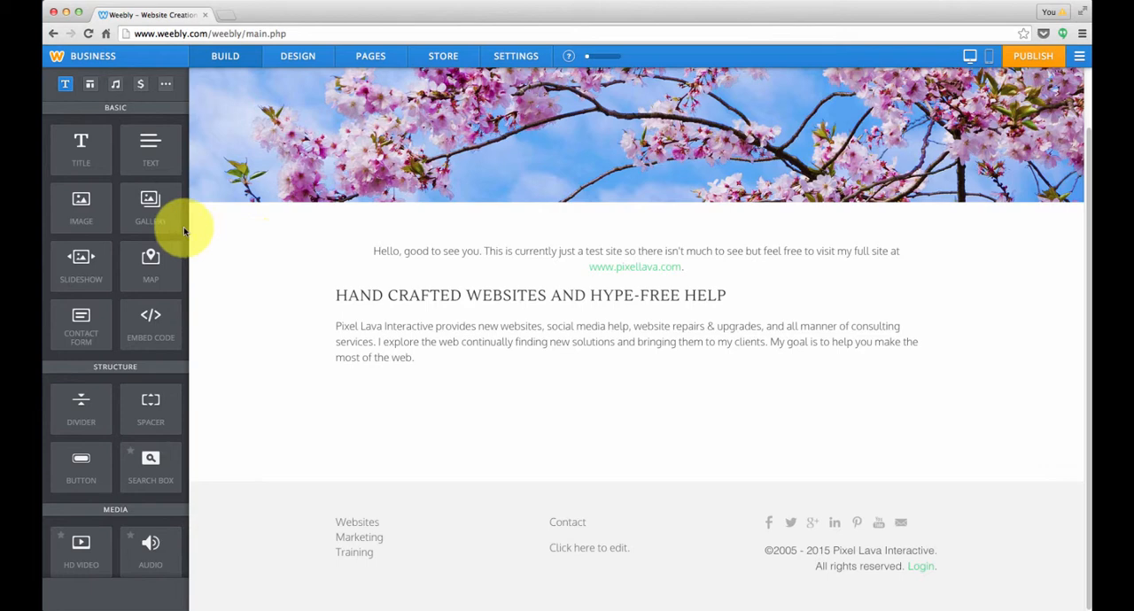
{"action": "mouse_move", "coordinate": [87, 155]}
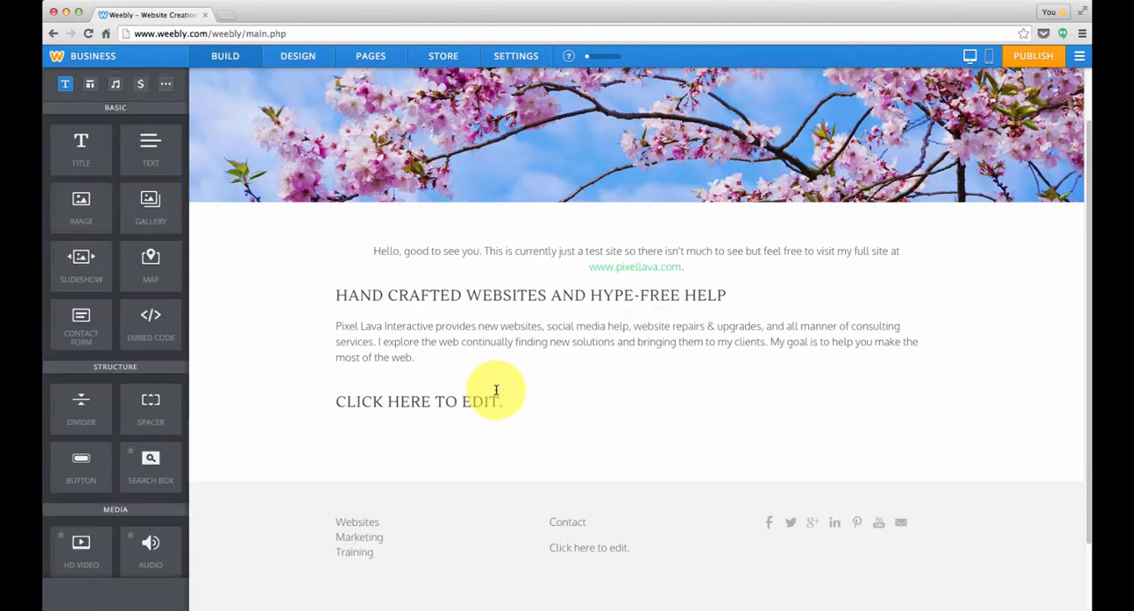
Step: Replace the new title's placeholder text with "What's New?"
{"action": "left_click", "coordinate": [496, 402]}
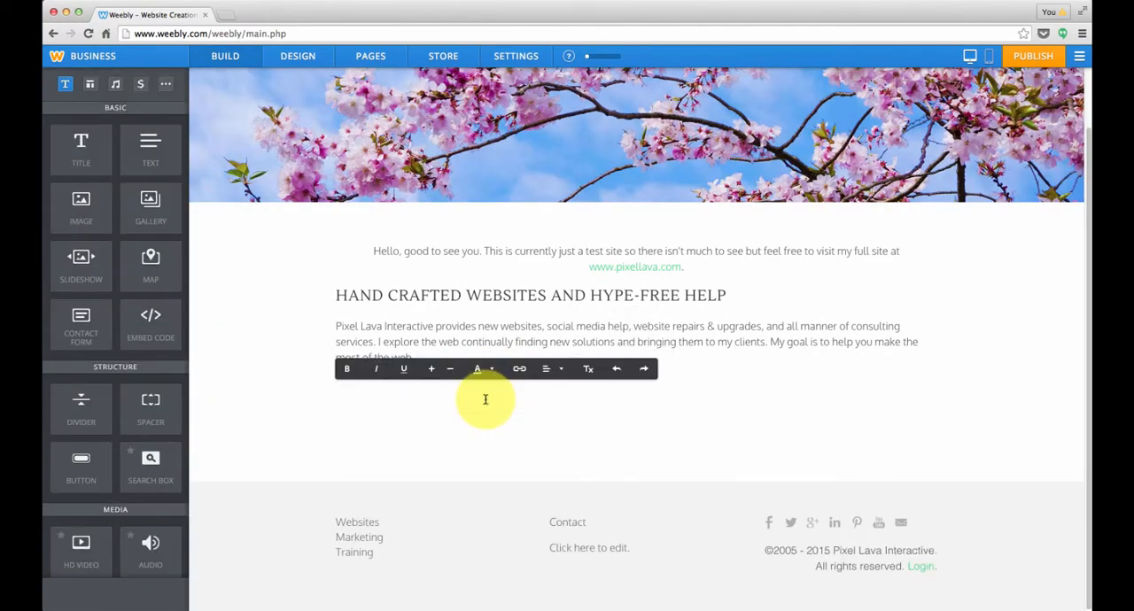
{"action": "type", "text": "W"}
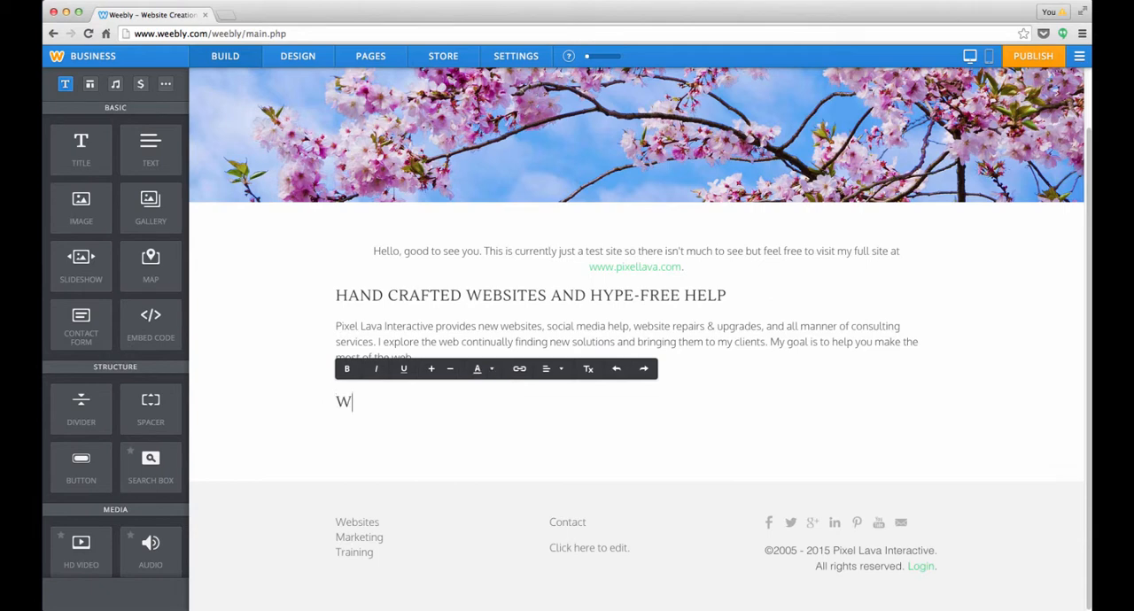
{"action": "type", "text": "HAT'S N"}
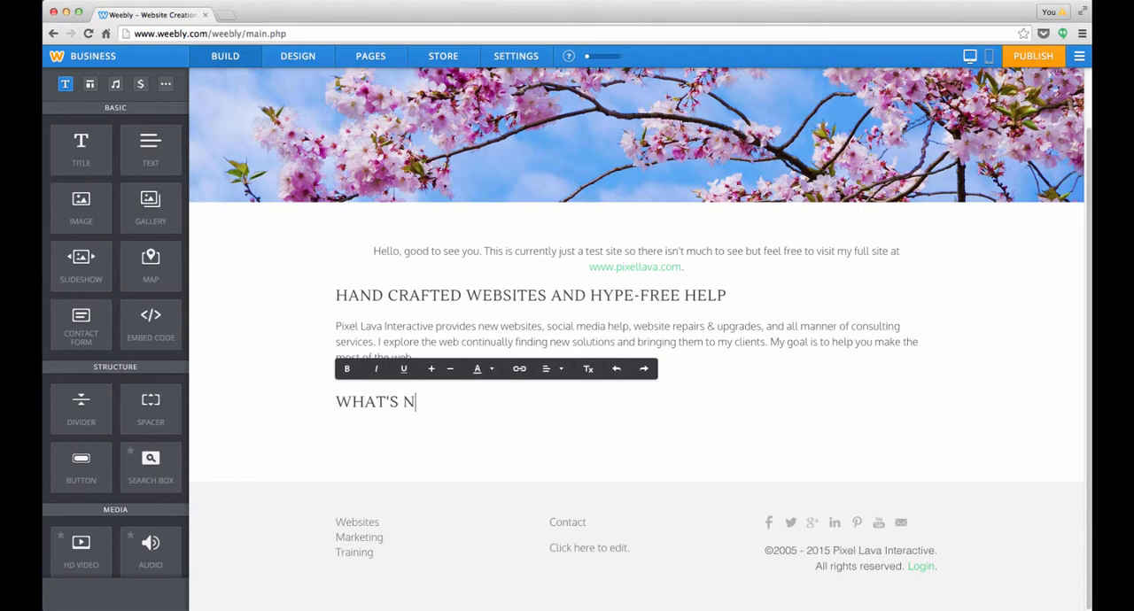
{"action": "type", "text": "EW?"}
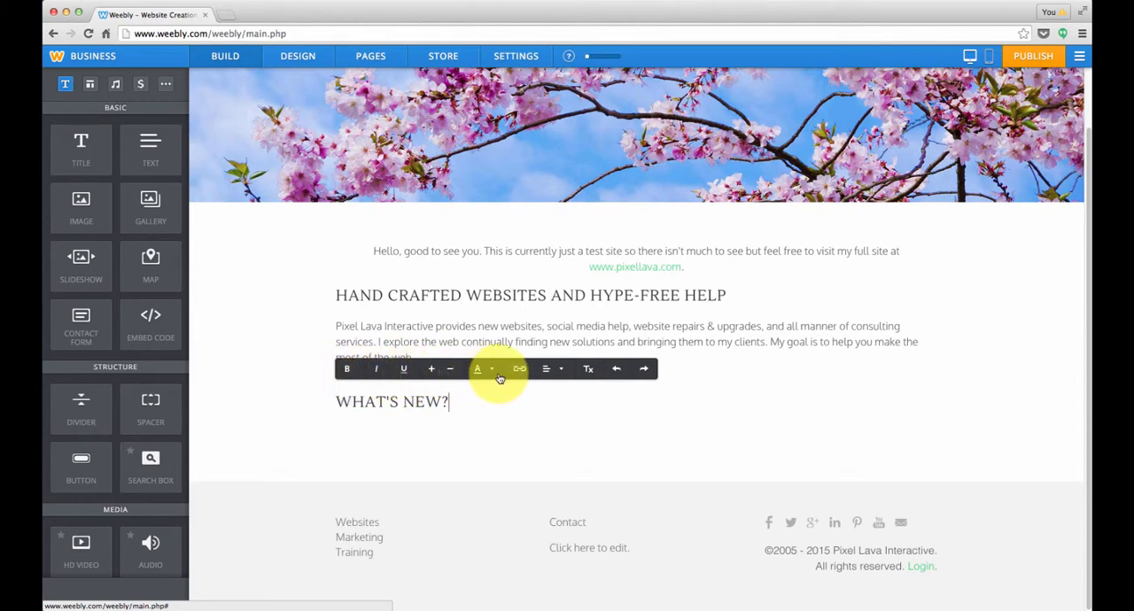
{"action": "mouse_move", "coordinate": [301, 406]}
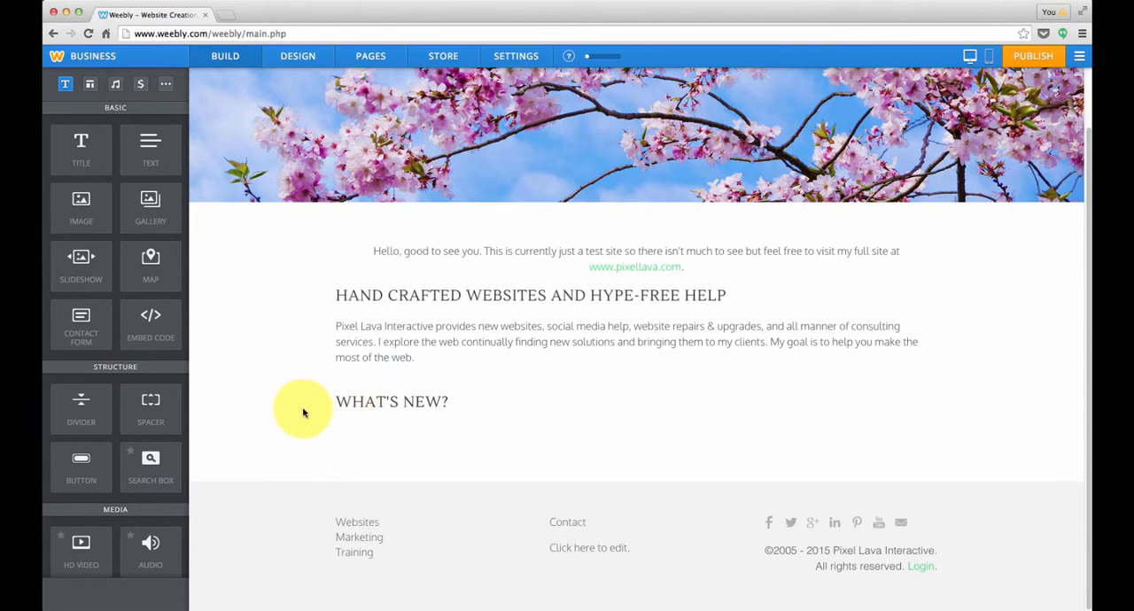
{"action": "mouse_move", "coordinate": [239, 275]}
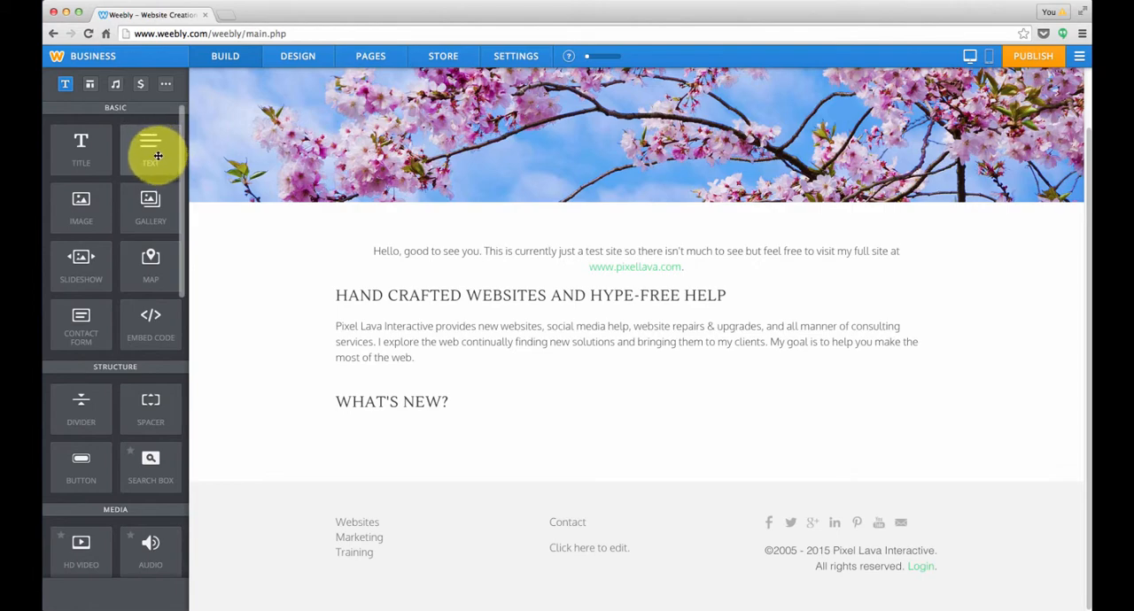
Step: Add a text block below the What's New? heading and type "Something."
{"action": "left_click_drag", "start_coordinate": [150, 151], "coordinate": [379, 372]}
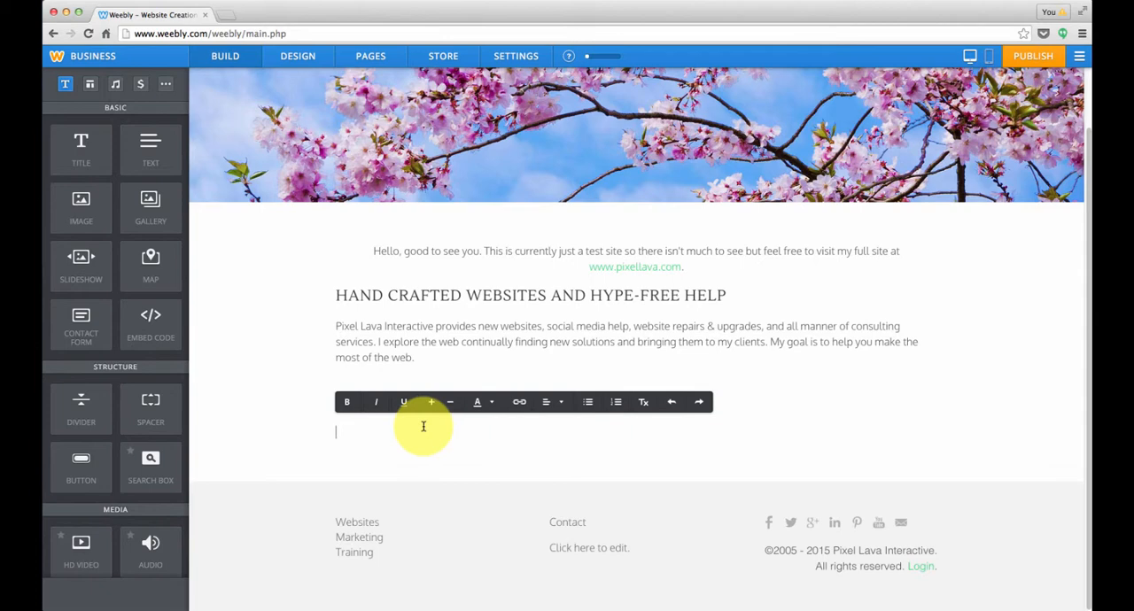
{"action": "type", "text": "Someth"}
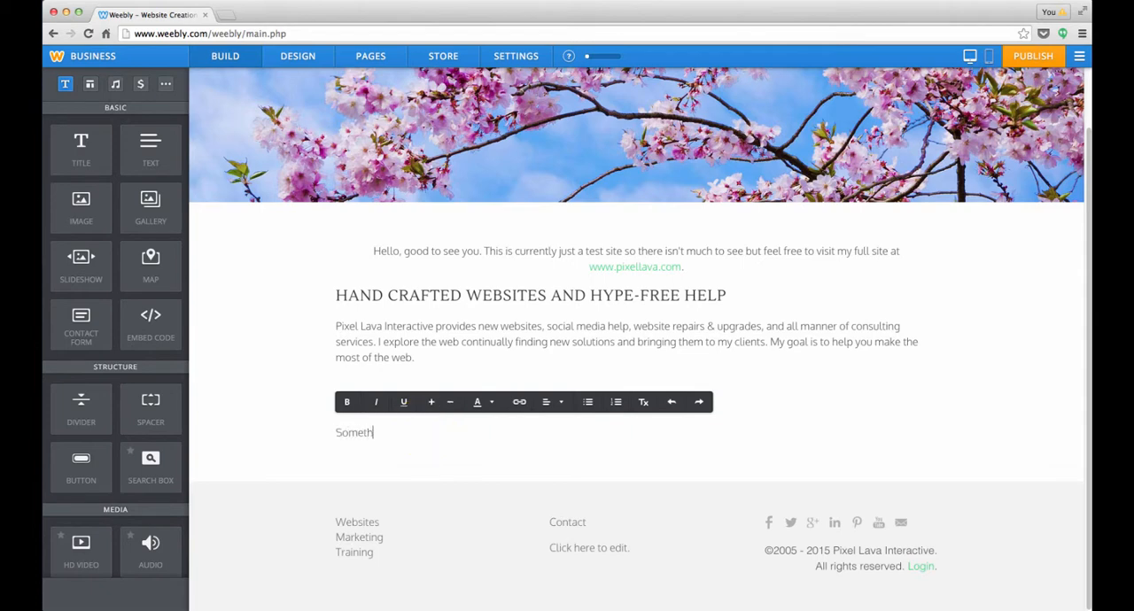
{"action": "type", "text": "ing."}
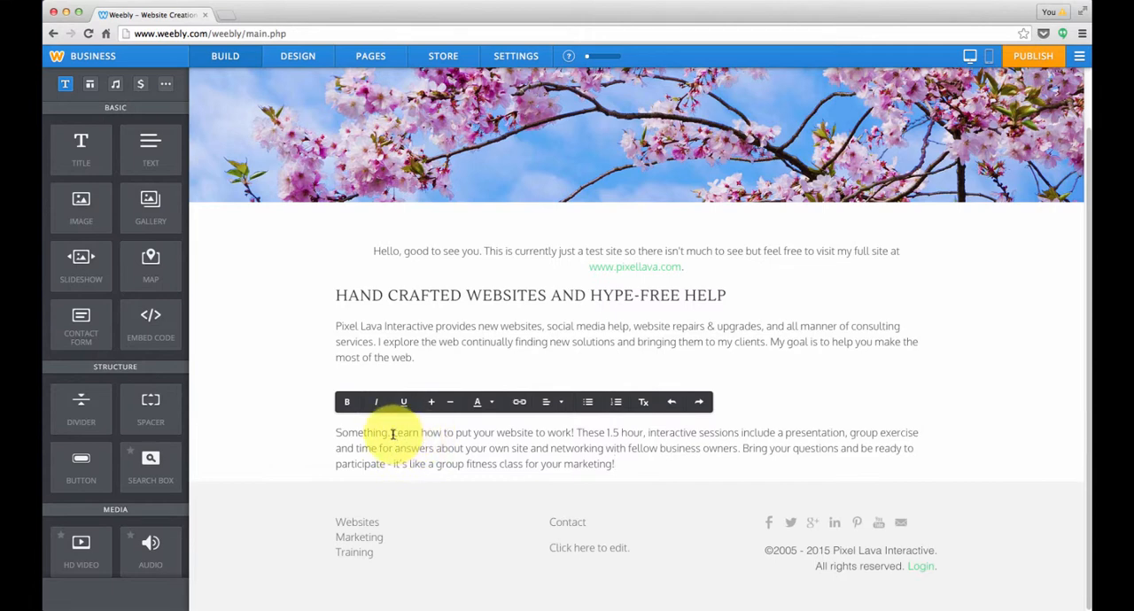
{"action": "left_click_drag", "start_coordinate": [392, 433], "coordinate": [509, 432]}
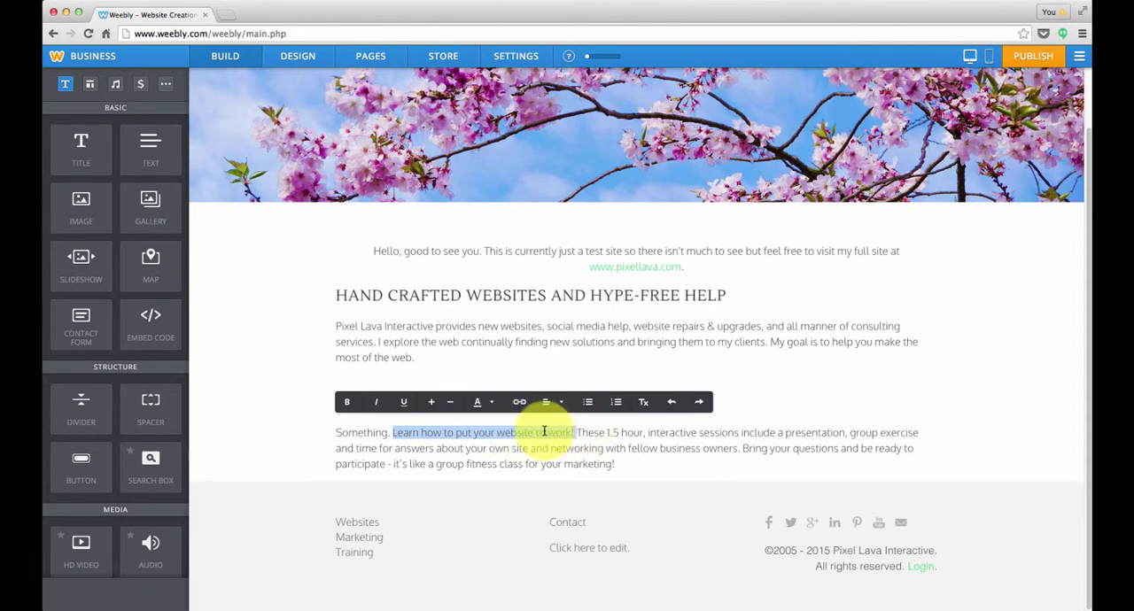
{"action": "left_click", "coordinate": [348, 401]}
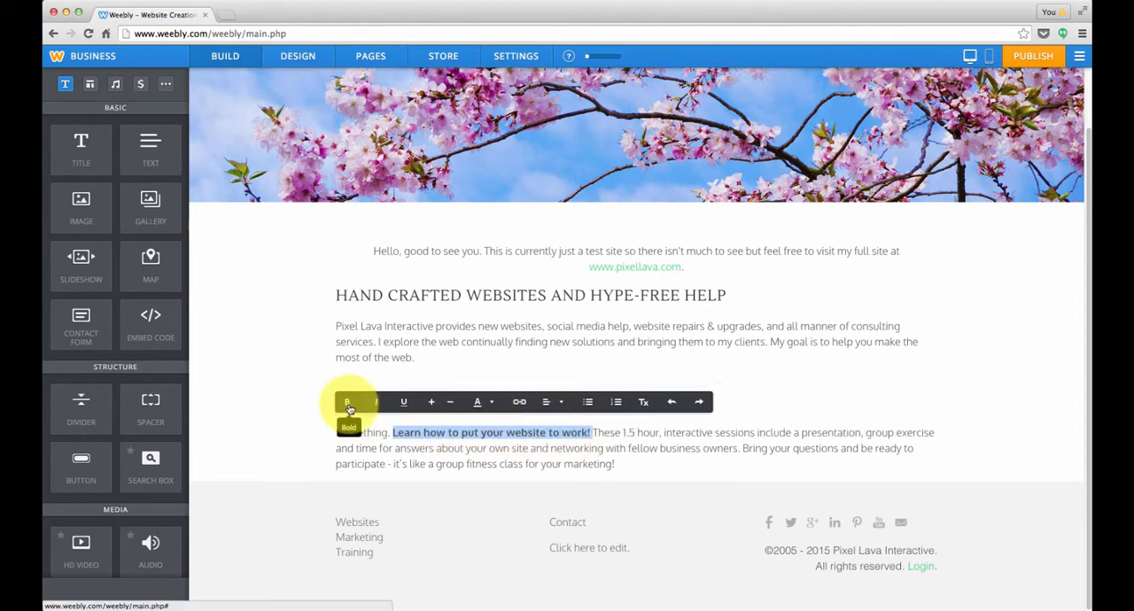
{"action": "left_click", "coordinate": [376, 401]}
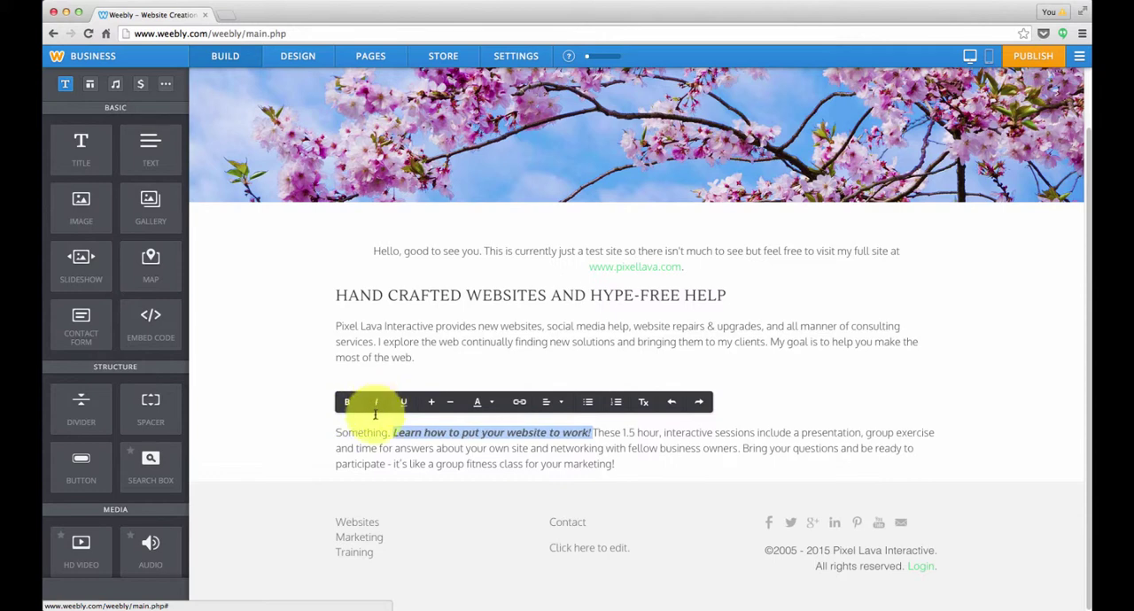
{"action": "mouse_move", "coordinate": [432, 401]}
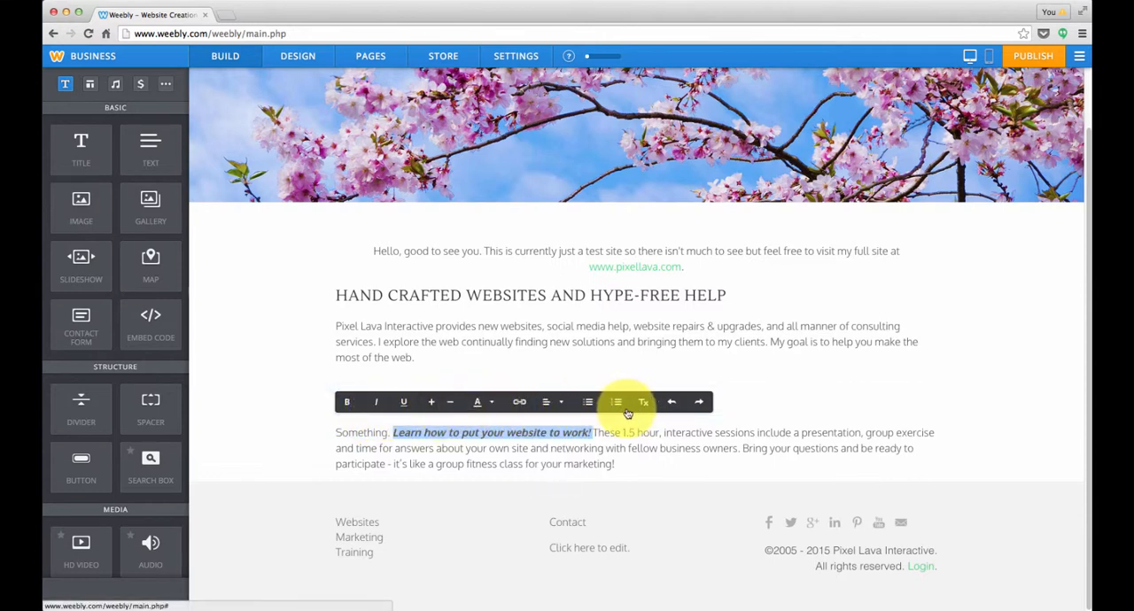
{"action": "mouse_move", "coordinate": [431, 401]}
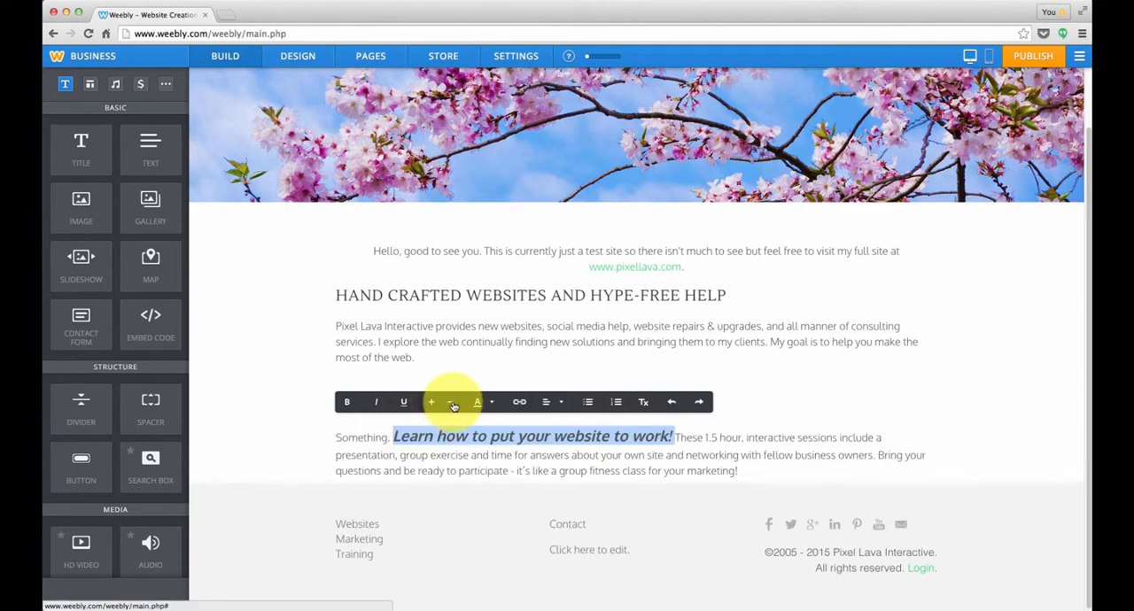
{"action": "left_click", "coordinate": [477, 402]}
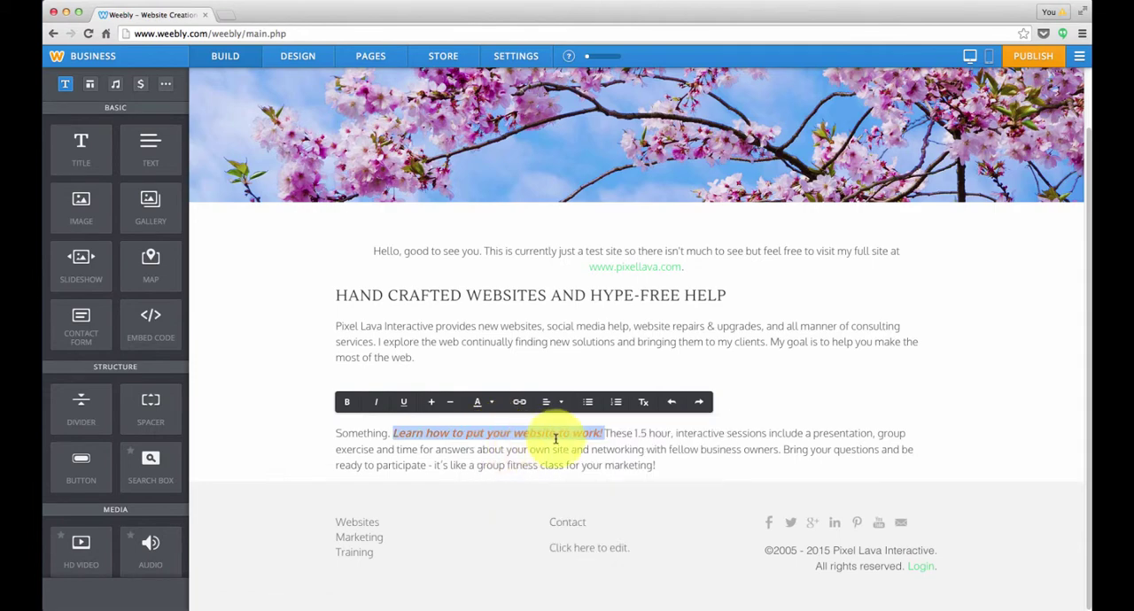
{"action": "left_click", "coordinate": [553, 402]}
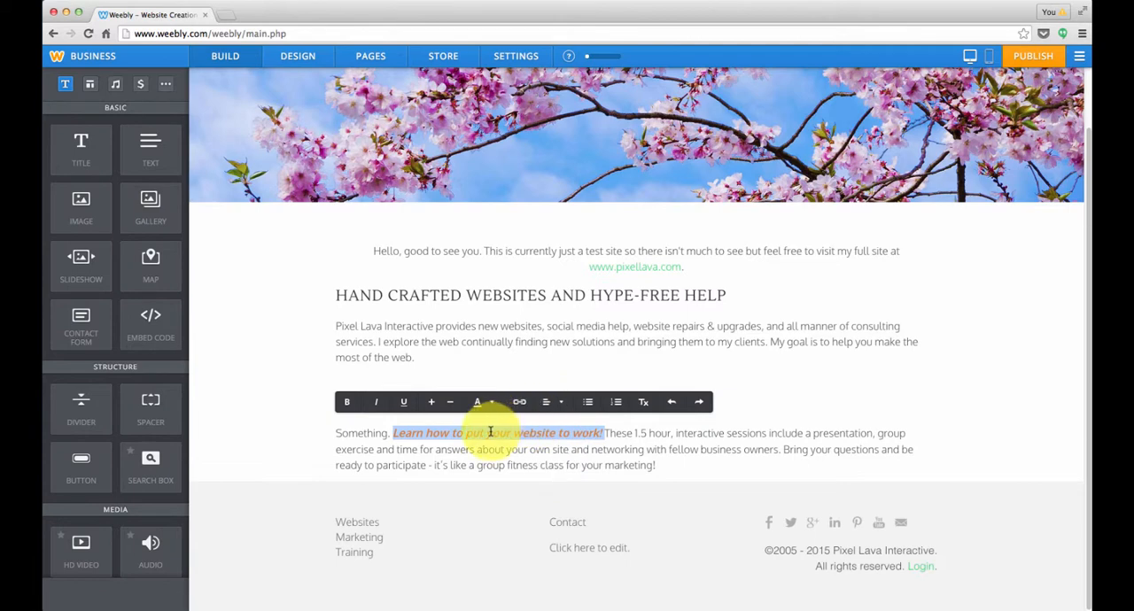
{"action": "mouse_move", "coordinate": [643, 401]}
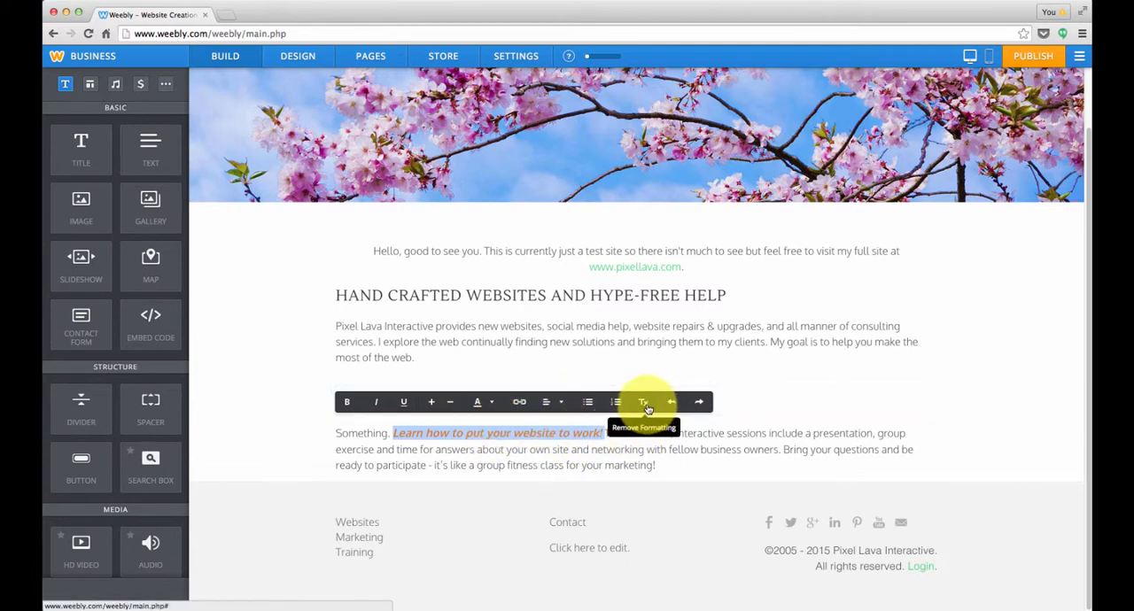
{"action": "left_click", "coordinate": [643, 402]}
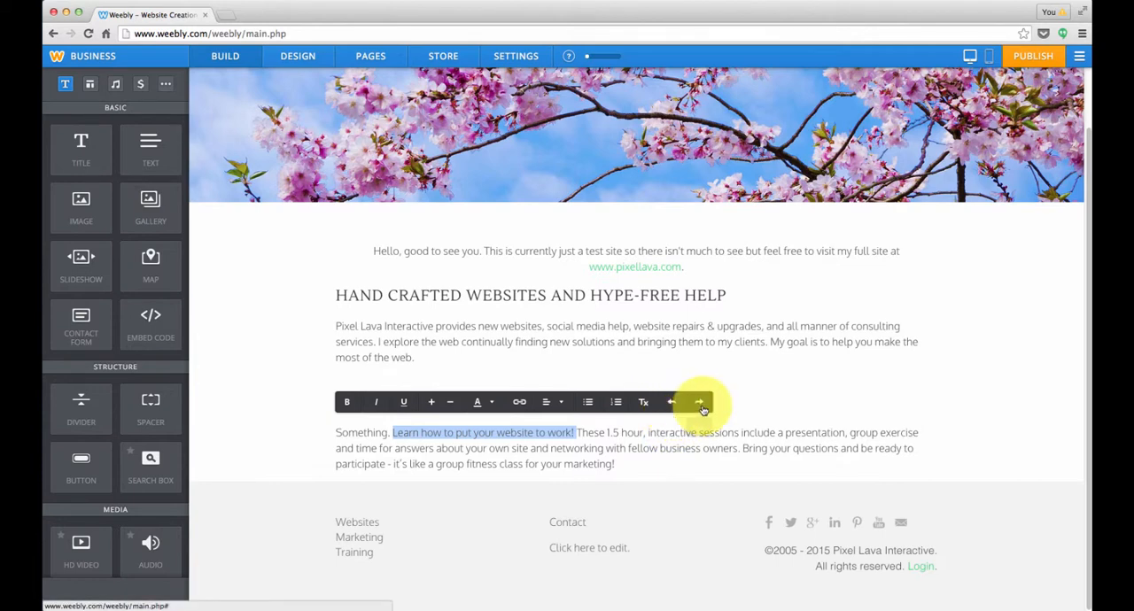
{"action": "mouse_move", "coordinate": [698, 401]}
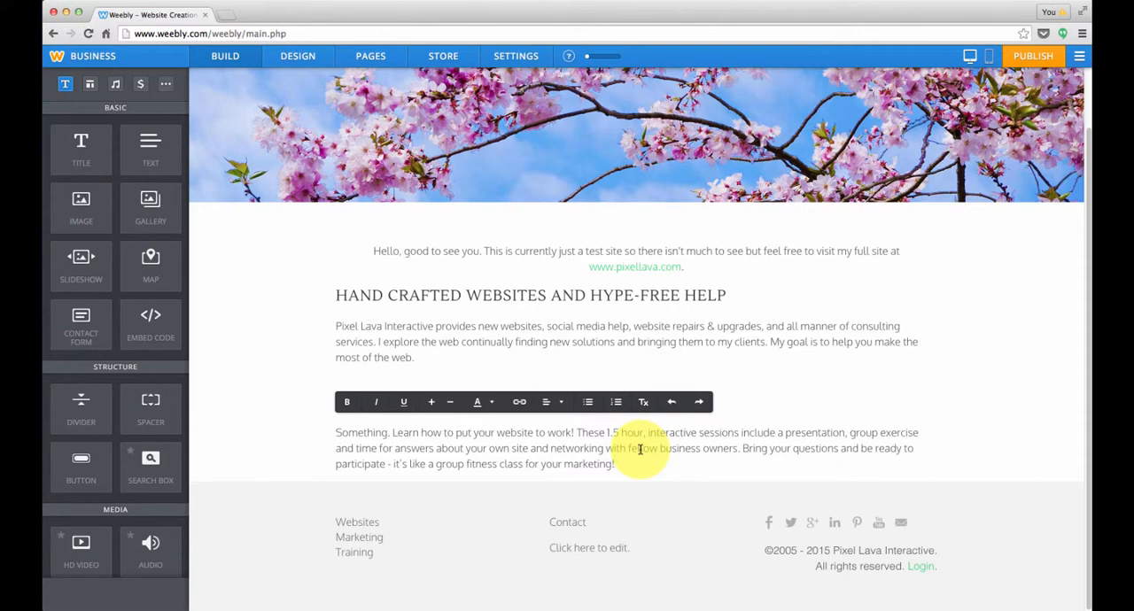
Step: Append "Download the flyer." to the end of the session paragraph
{"action": "type", "text": "Down"}
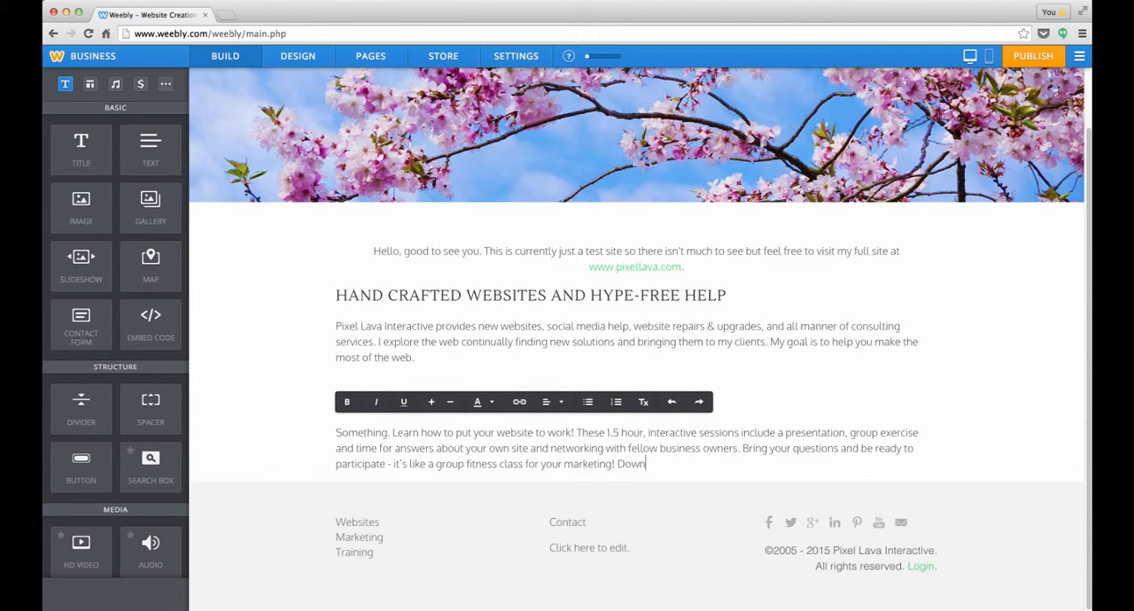
{"action": "type", "text": "load"}
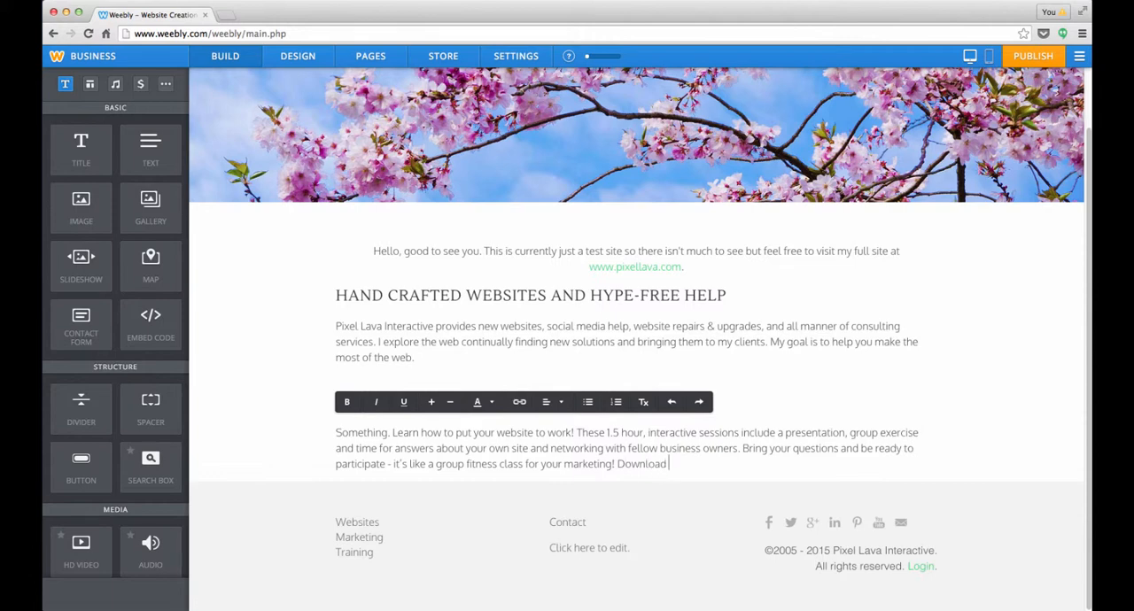
{"action": "type", "text": "the flyer."}
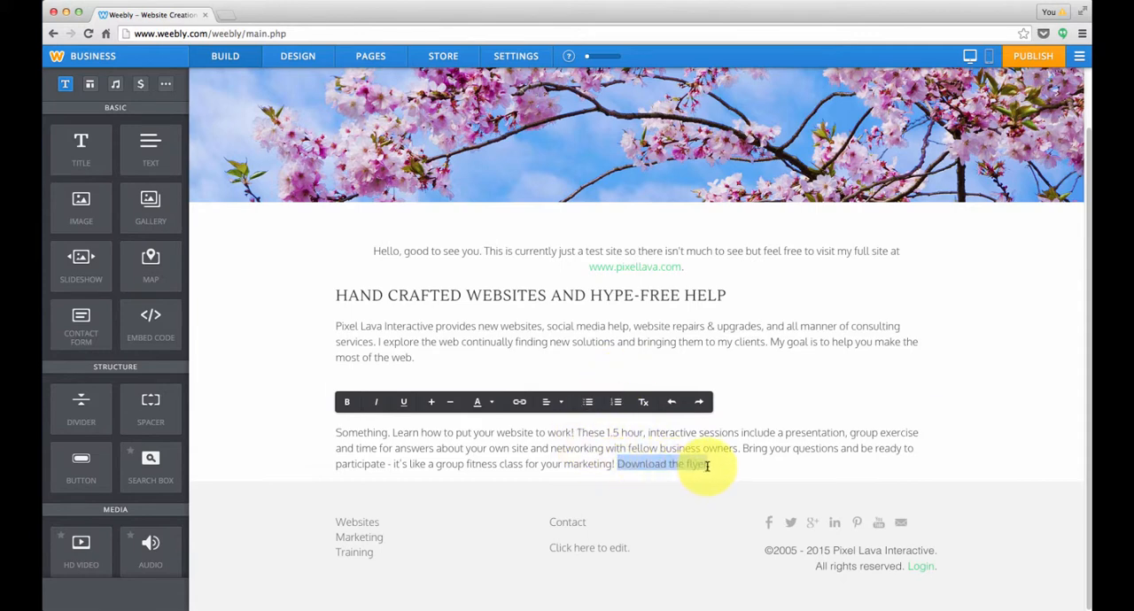
{"action": "left_click", "coordinate": [519, 401]}
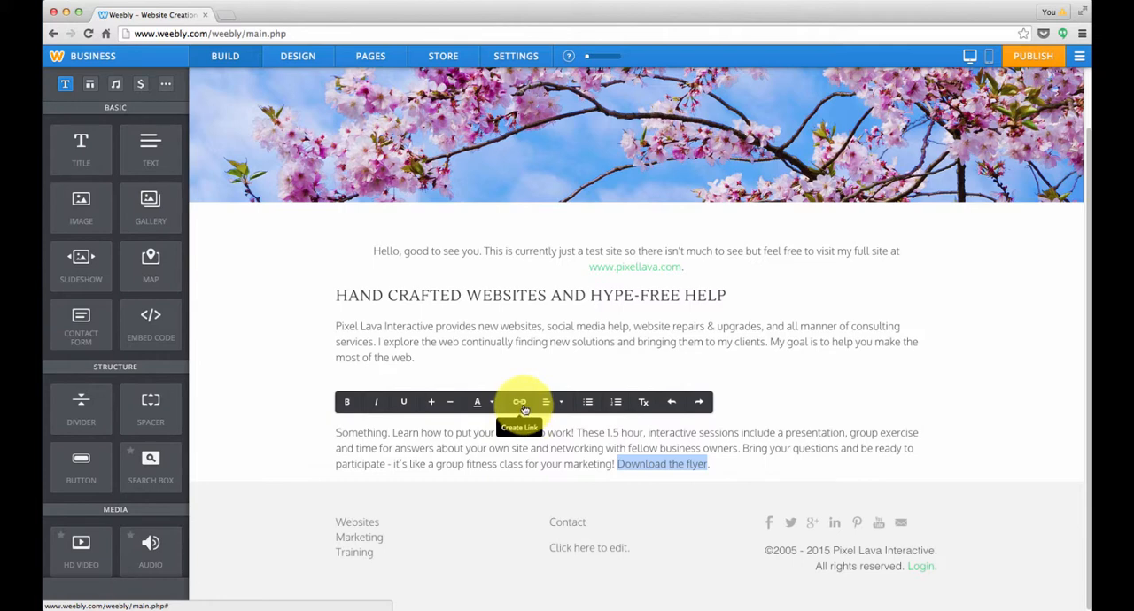
Step: Open a link dialog for "Download the flyer" and choose File as the target
{"action": "left_click", "coordinate": [523, 401]}
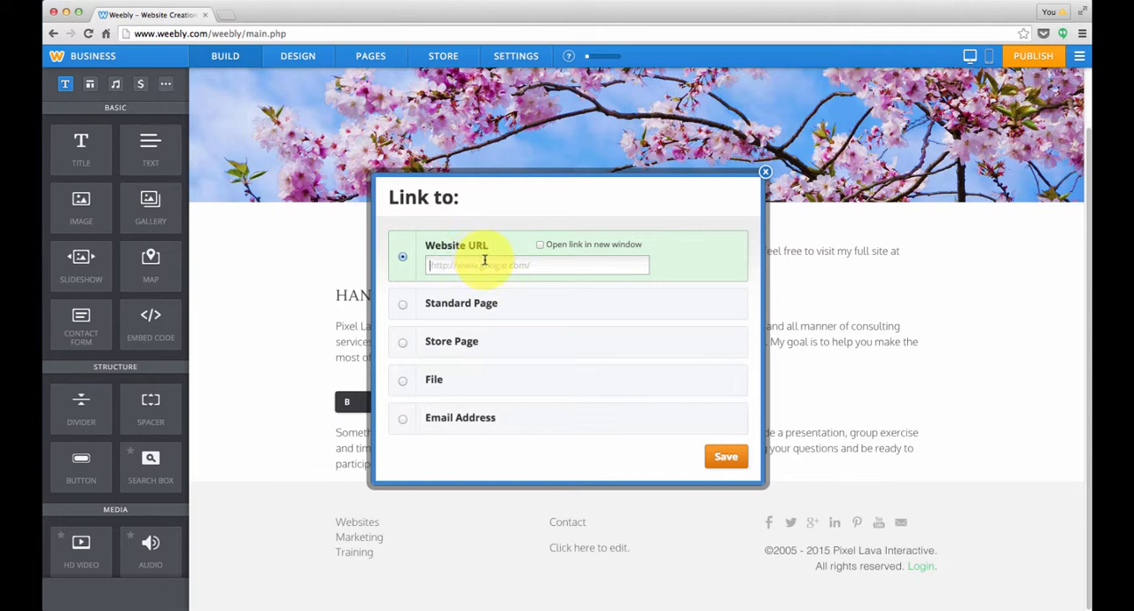
{"action": "left_click", "coordinate": [402, 295]}
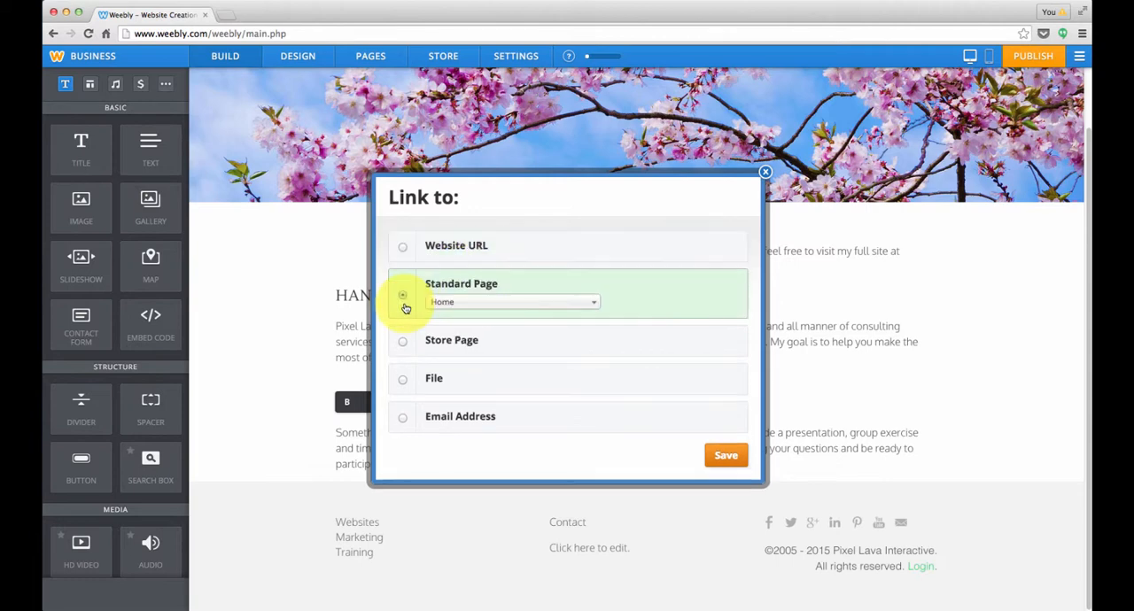
{"action": "left_click", "coordinate": [402, 294]}
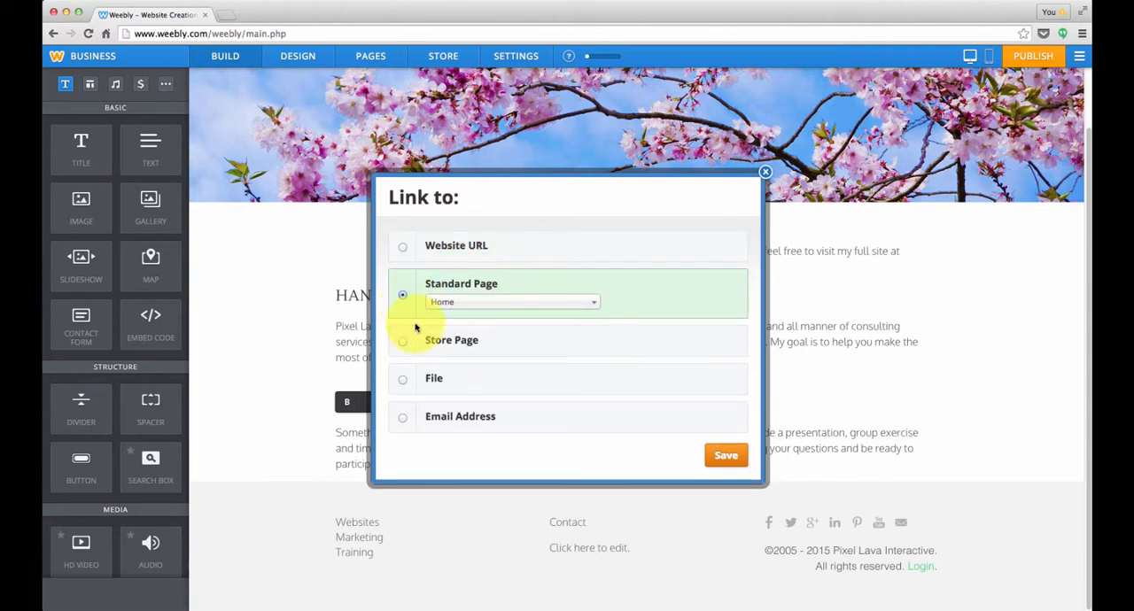
{"action": "left_click", "coordinate": [402, 342]}
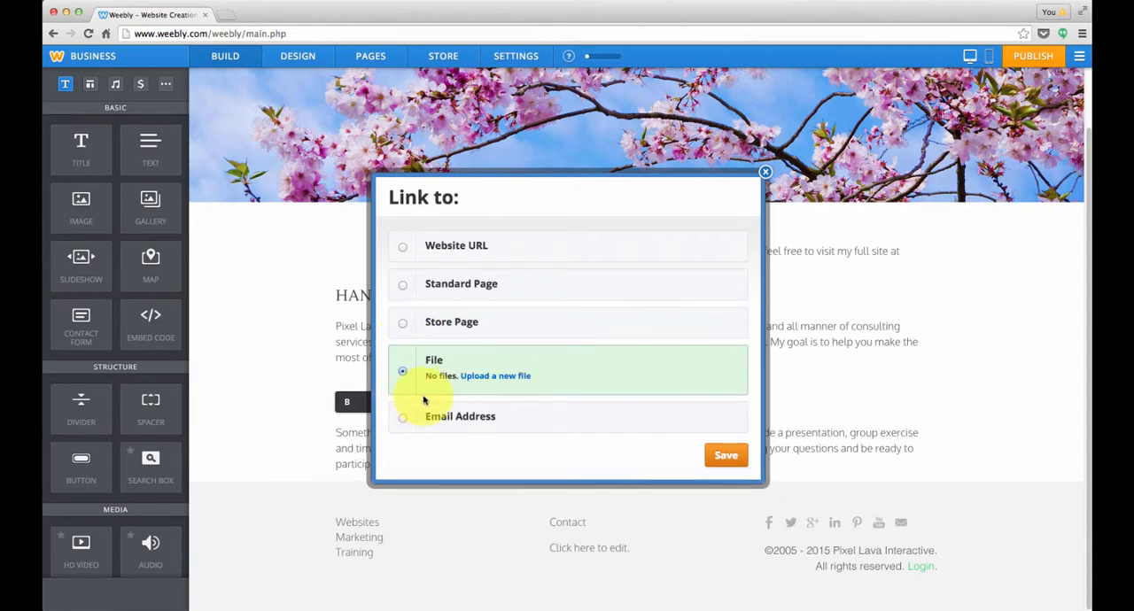
{"action": "left_click", "coordinate": [403, 410]}
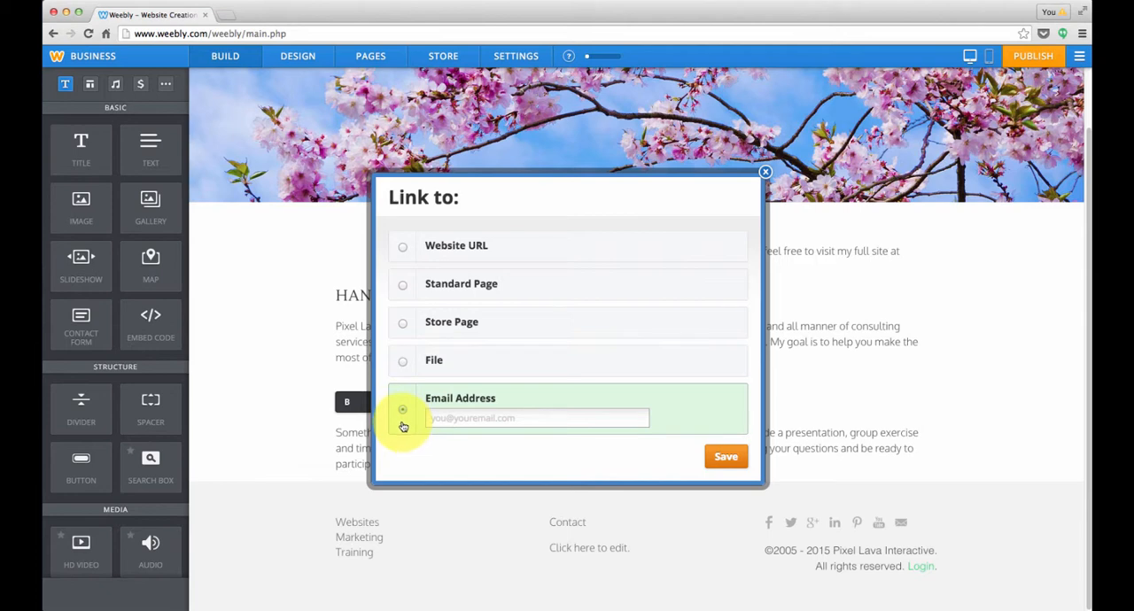
{"action": "left_click", "coordinate": [403, 360]}
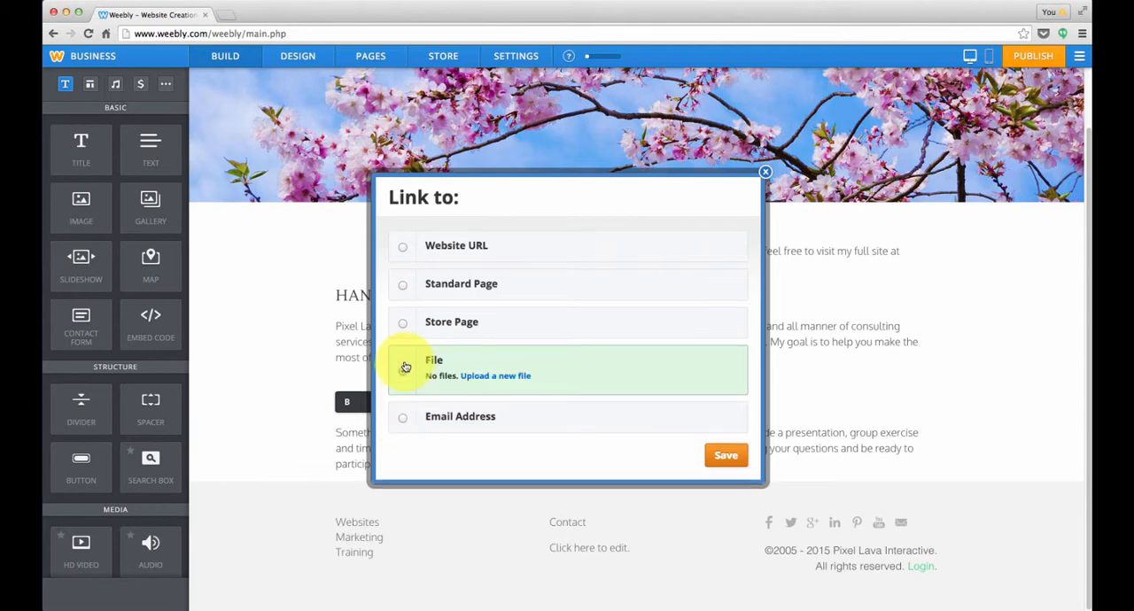
{"action": "left_click", "coordinate": [403, 371]}
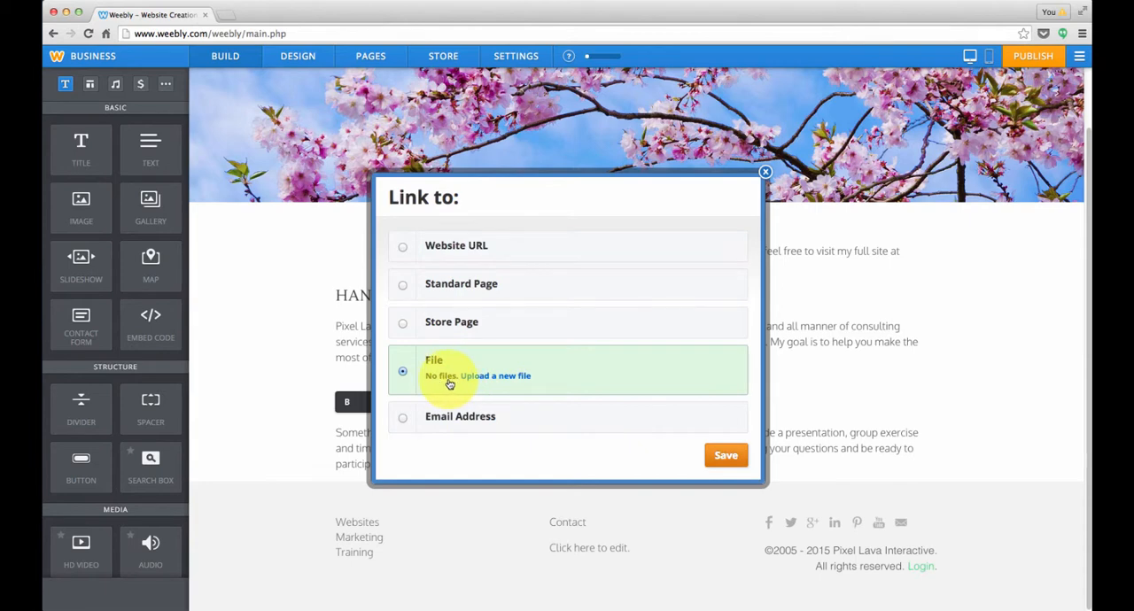
Step: Upload the workshops flyer PDF from the Desktop and save it as the link target
{"action": "left_click", "coordinate": [496, 376]}
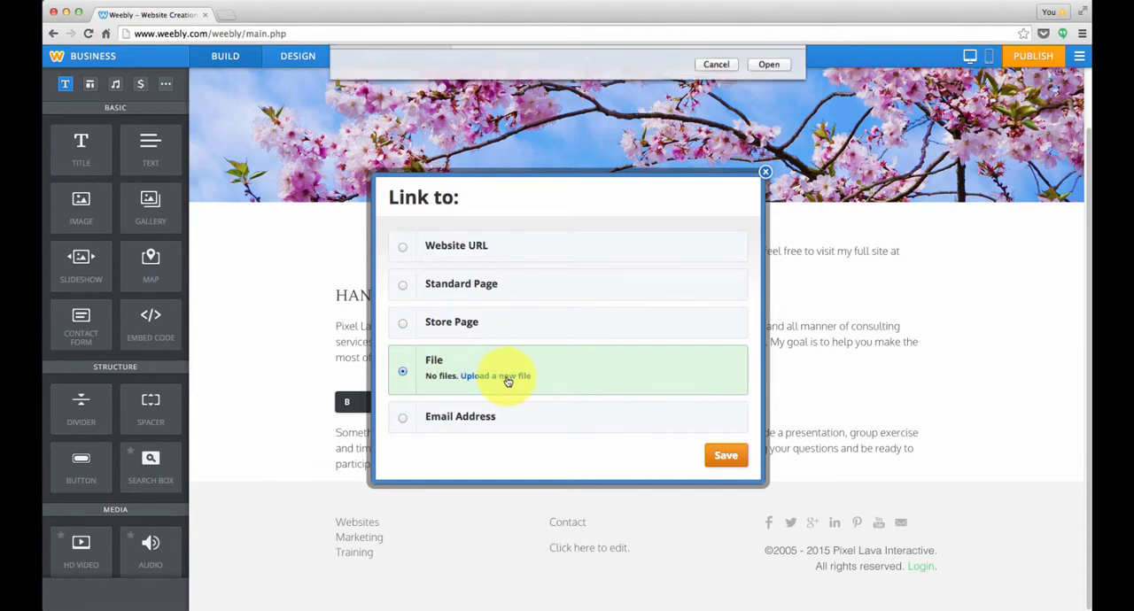
{"action": "left_click", "coordinate": [494, 375]}
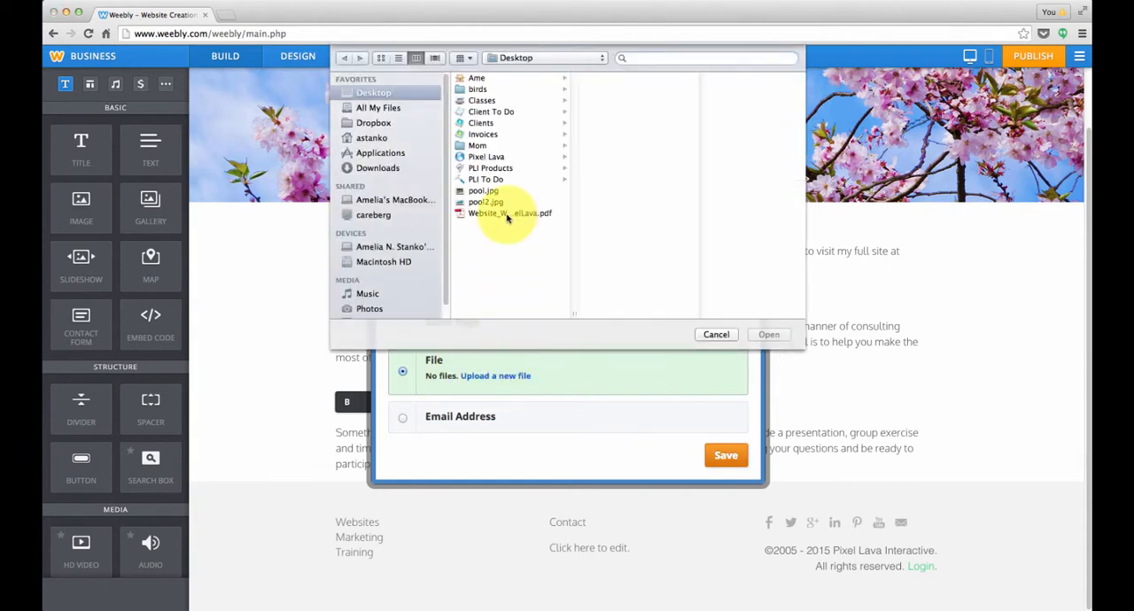
{"action": "left_click", "coordinate": [506, 213]}
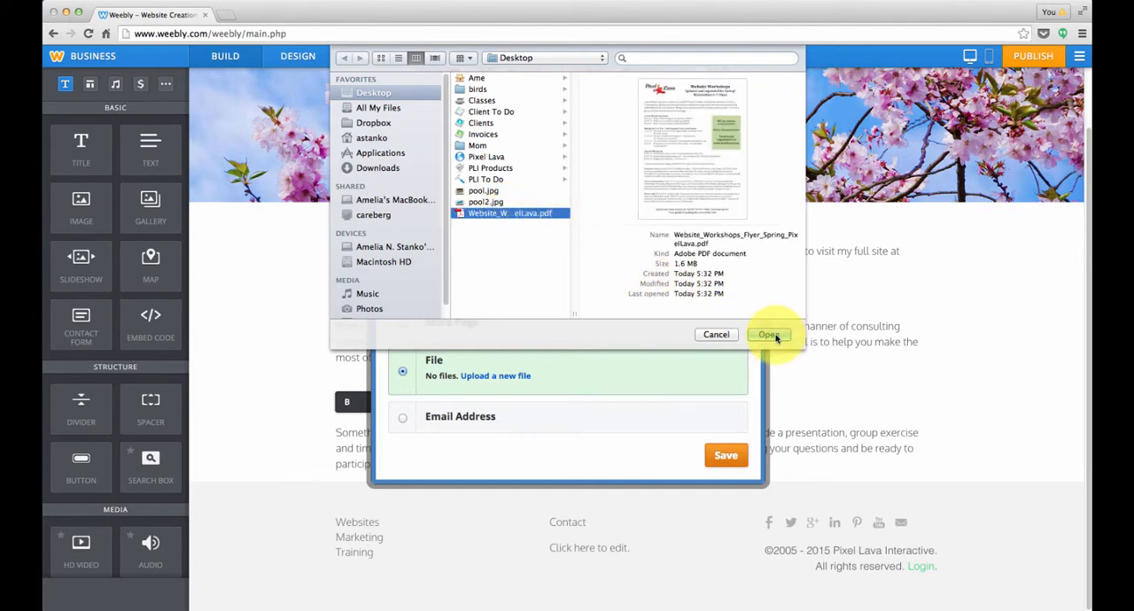
{"action": "left_click", "coordinate": [769, 335]}
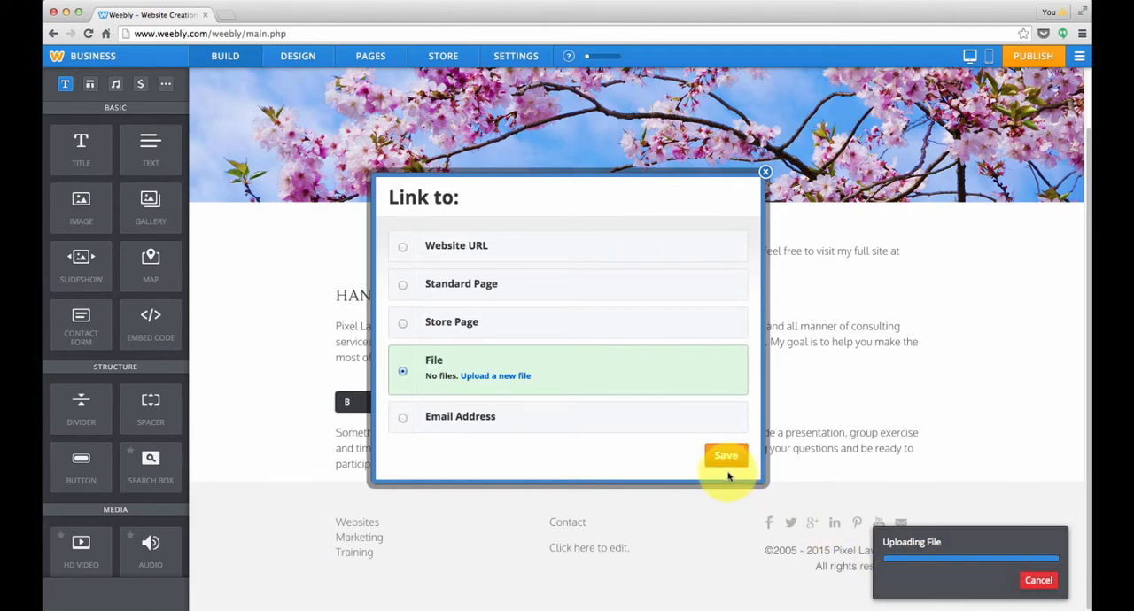
{"action": "left_click", "coordinate": [726, 455]}
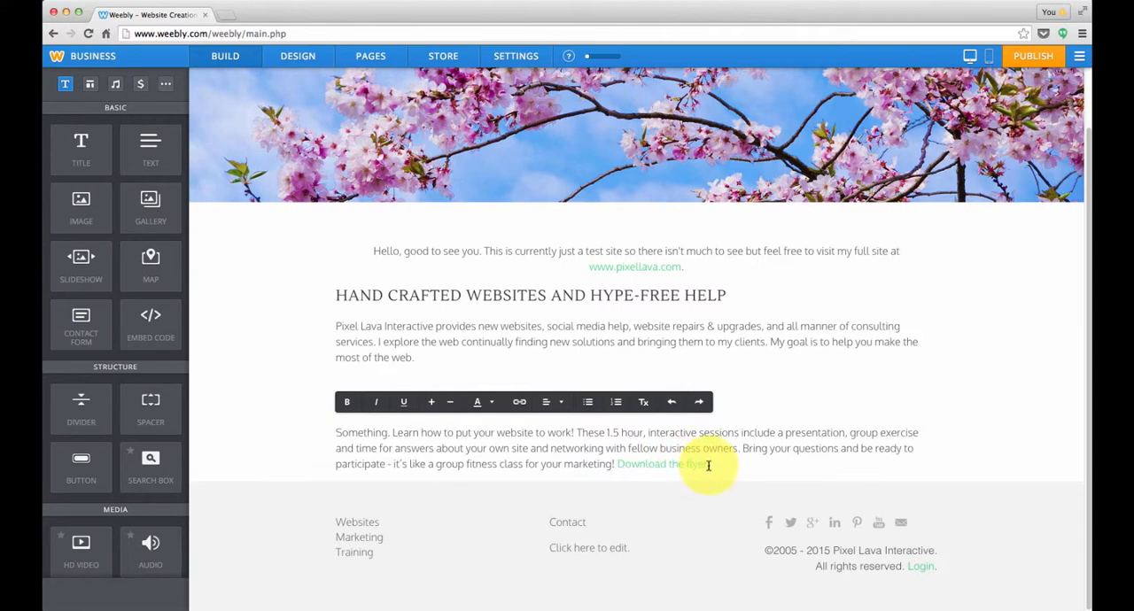
{"action": "mouse_move", "coordinate": [713, 467]}
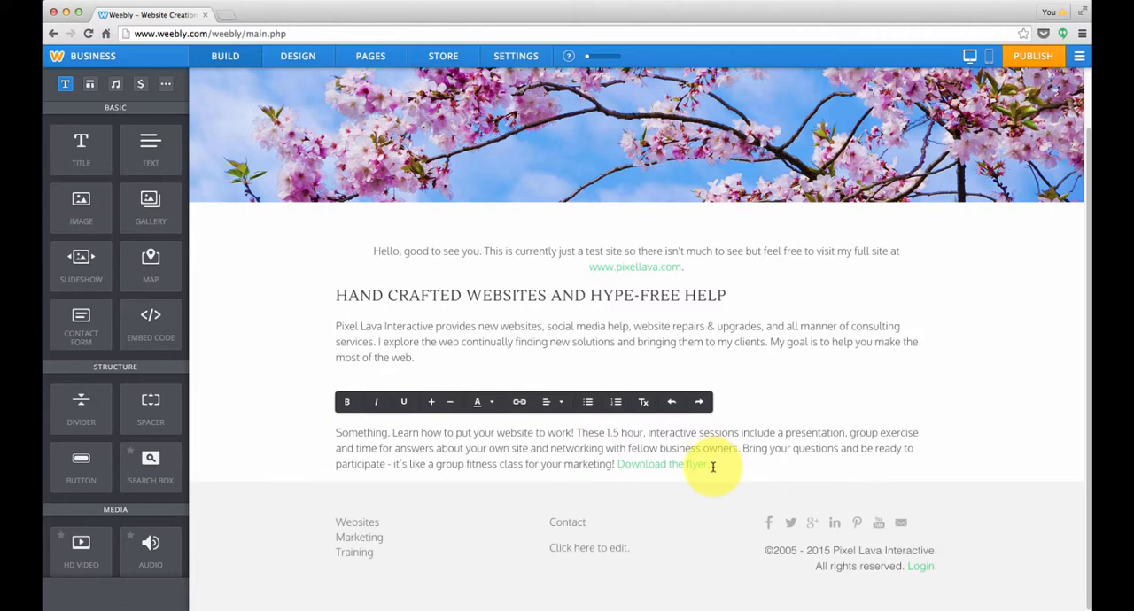
{"action": "mouse_move", "coordinate": [714, 468]}
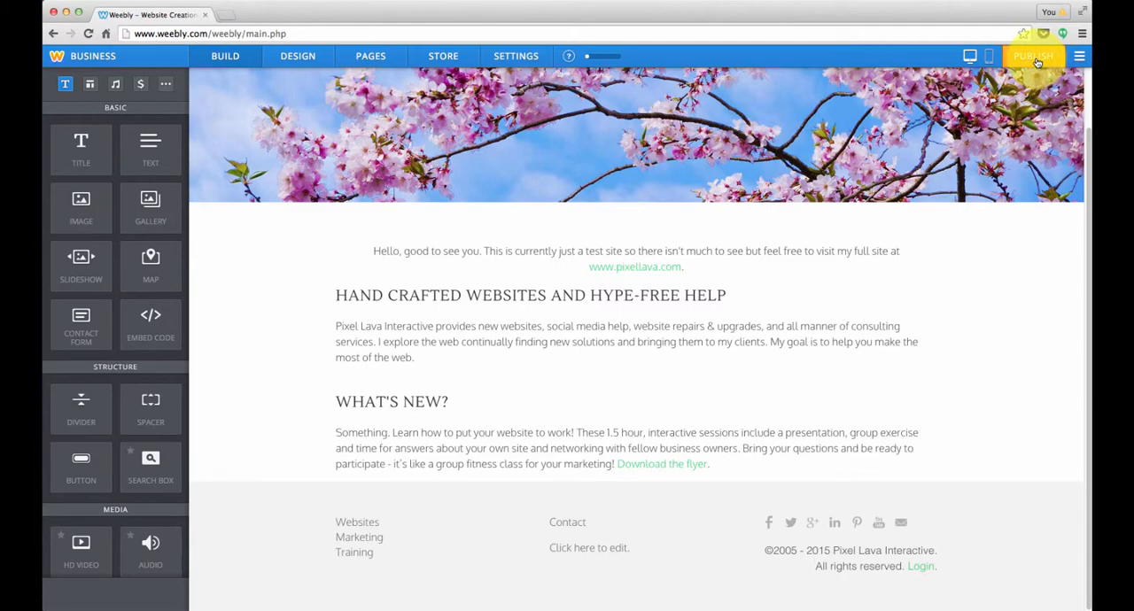
Step: Publish the site and open the live pixellava.weebly.com page
{"action": "left_click", "coordinate": [1033, 55]}
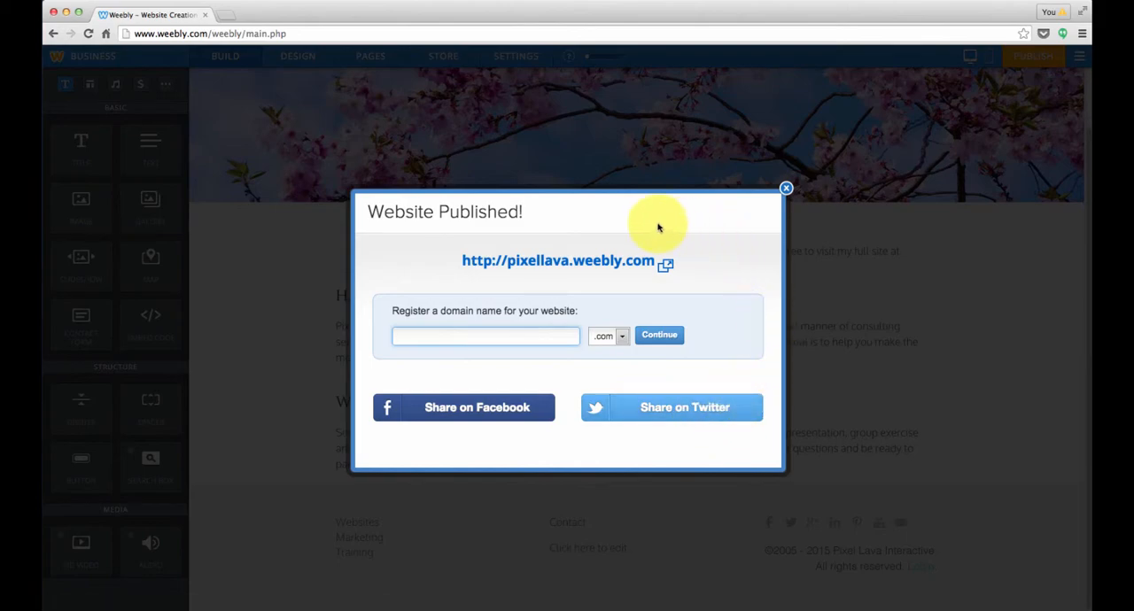
{"action": "mouse_move", "coordinate": [561, 267]}
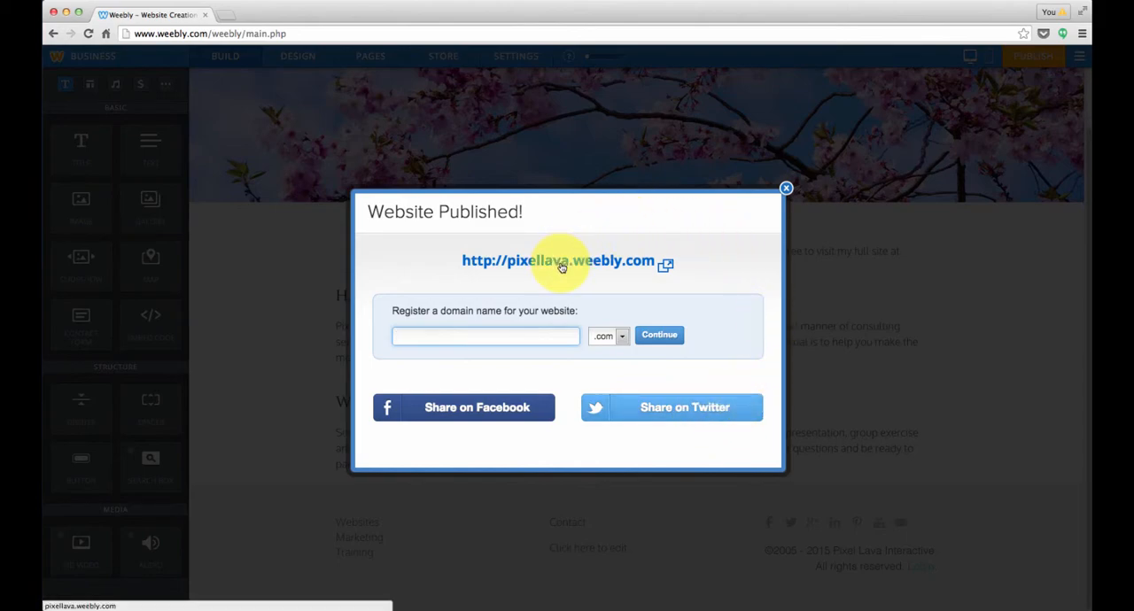
{"action": "mouse_move", "coordinate": [569, 267]}
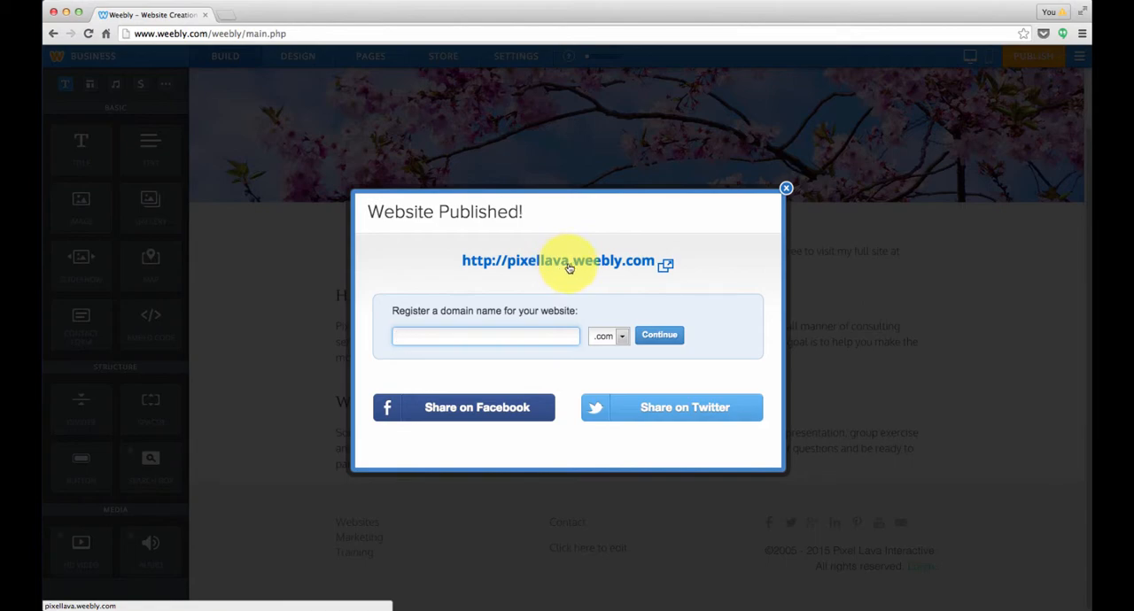
{"action": "mouse_move", "coordinate": [618, 271]}
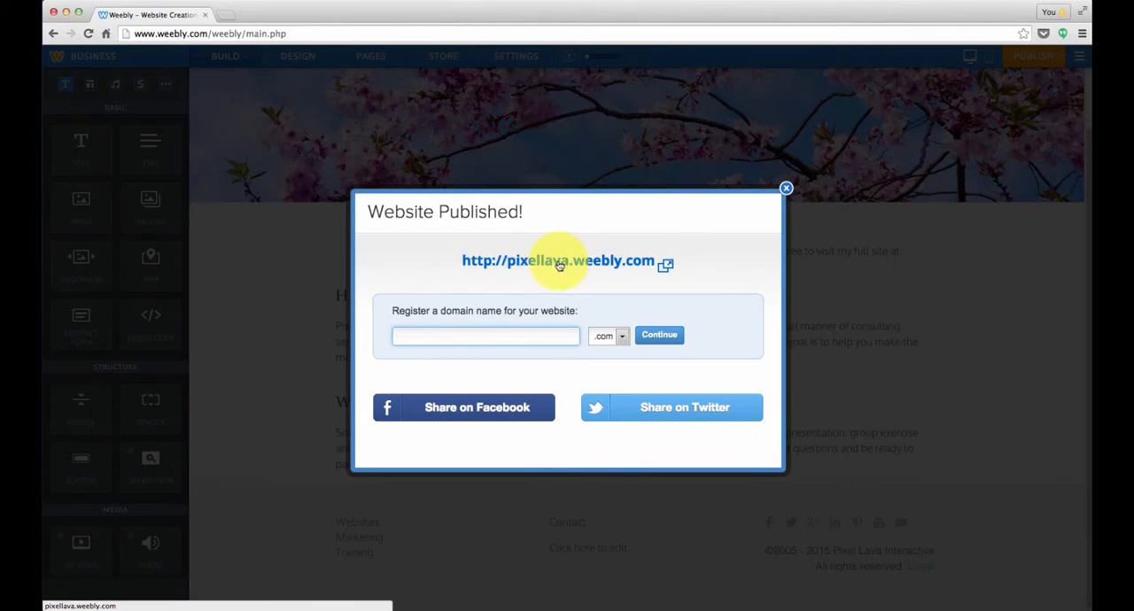
{"action": "left_click", "coordinate": [556, 261]}
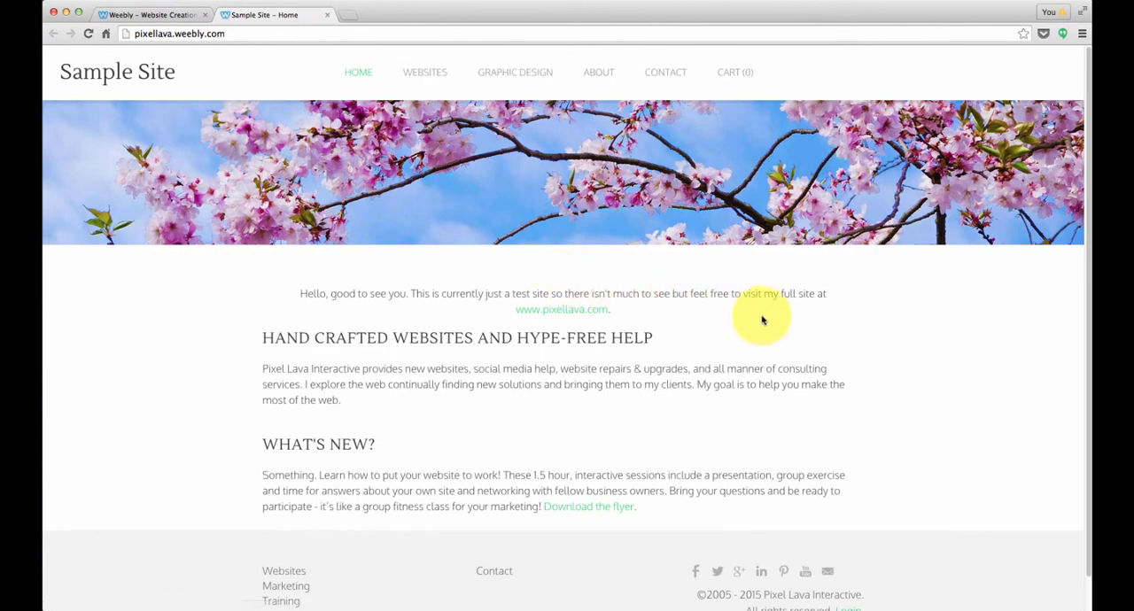
{"action": "mouse_move", "coordinate": [844, 426]}
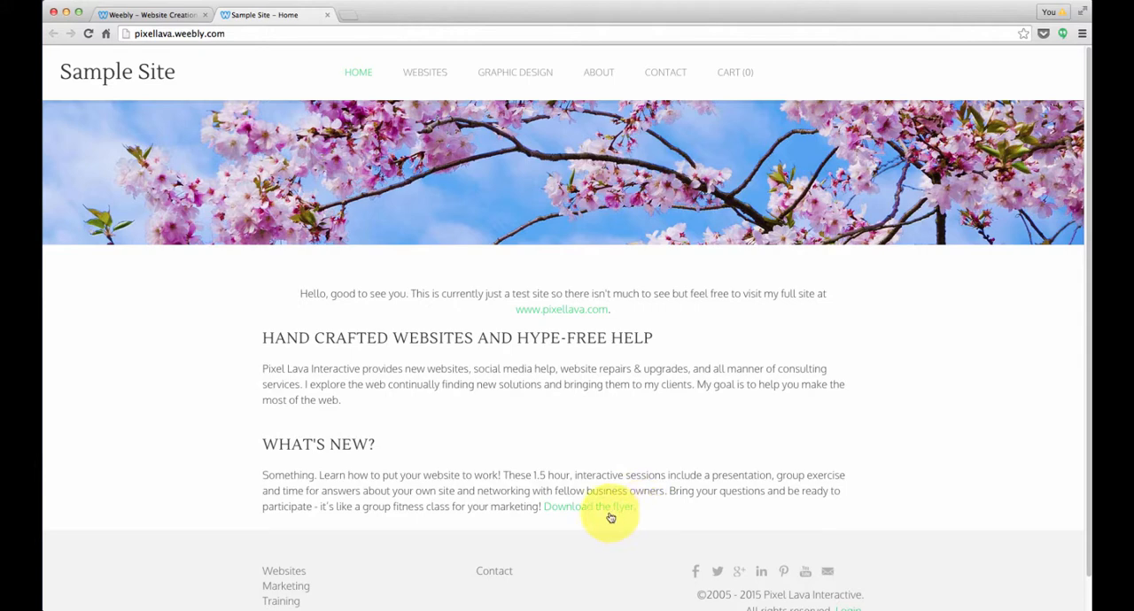
Step: Test the live flyer link opens the workshops PDF, then return to the editor
{"action": "left_click", "coordinate": [586, 506]}
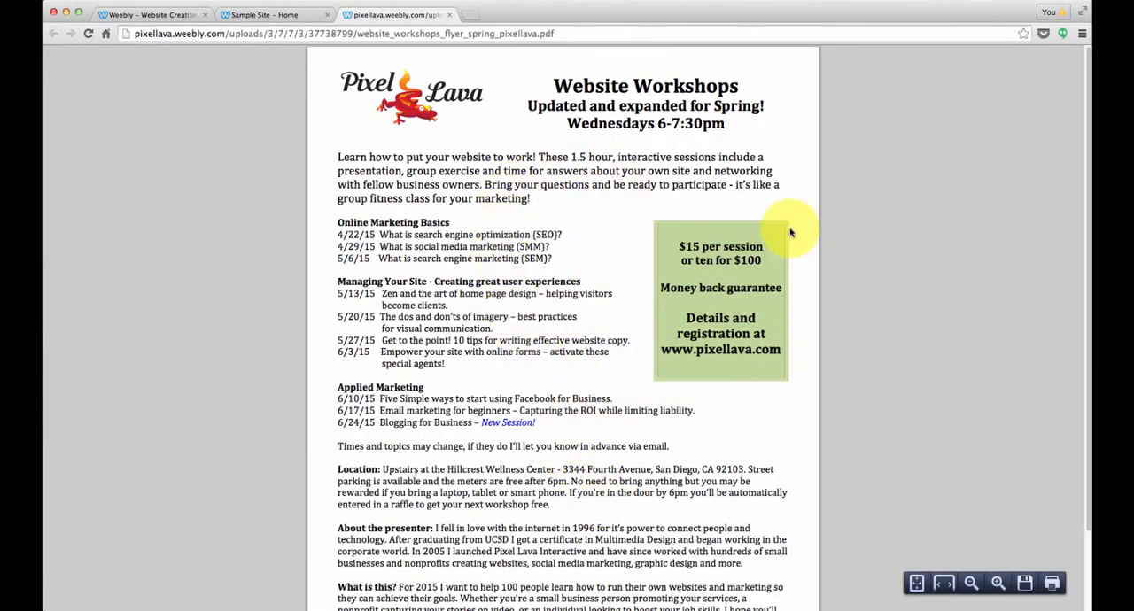
{"action": "left_click", "coordinate": [142, 16]}
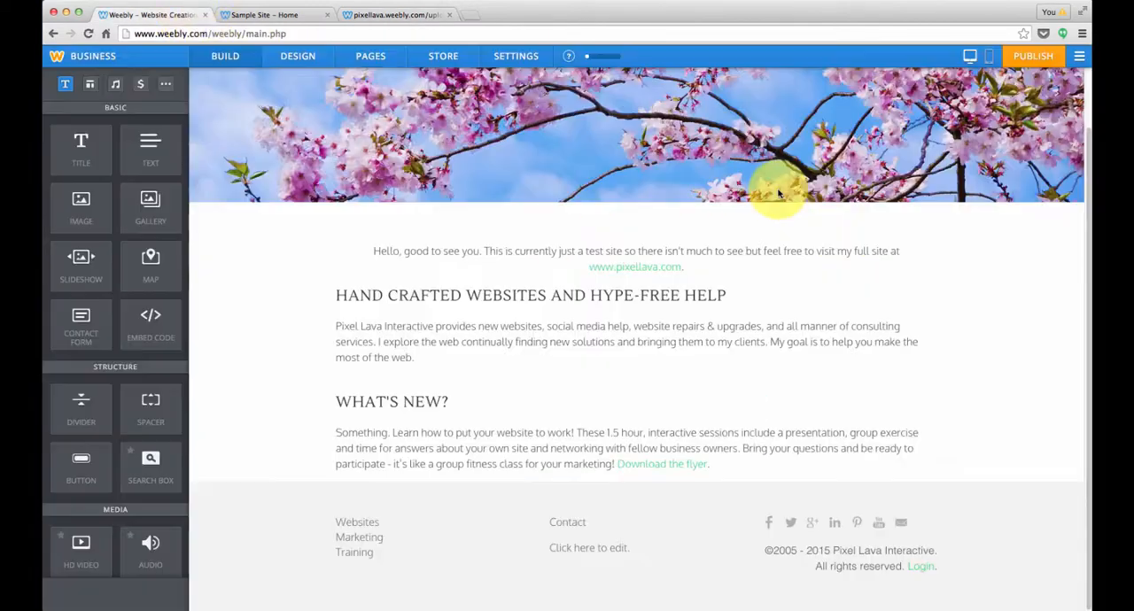
{"action": "mouse_move", "coordinate": [93, 163]}
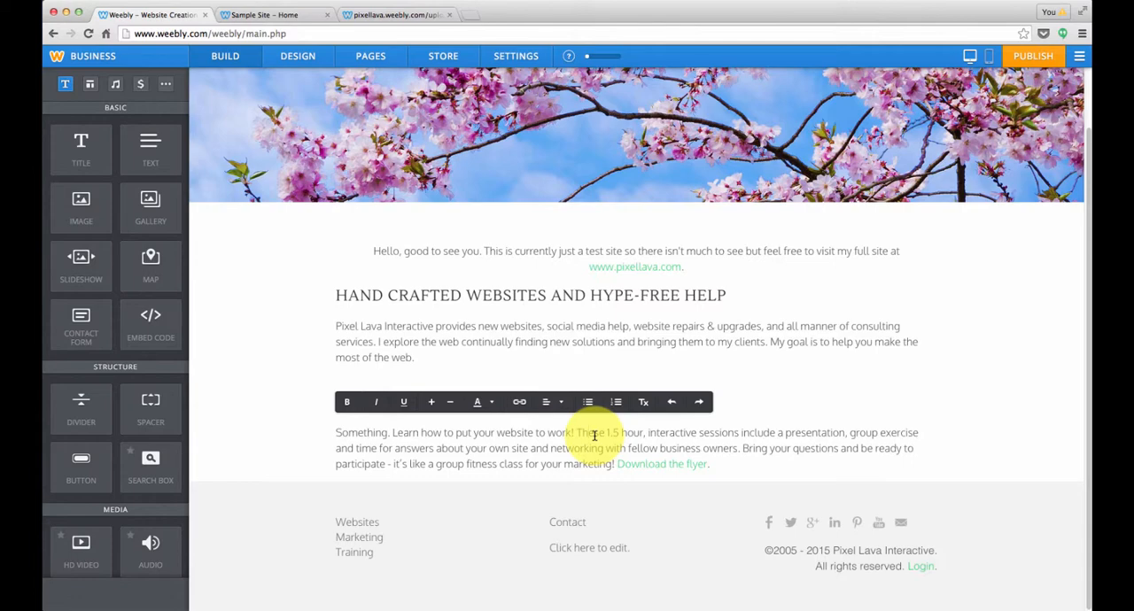
{"action": "mouse_move", "coordinate": [657, 488]}
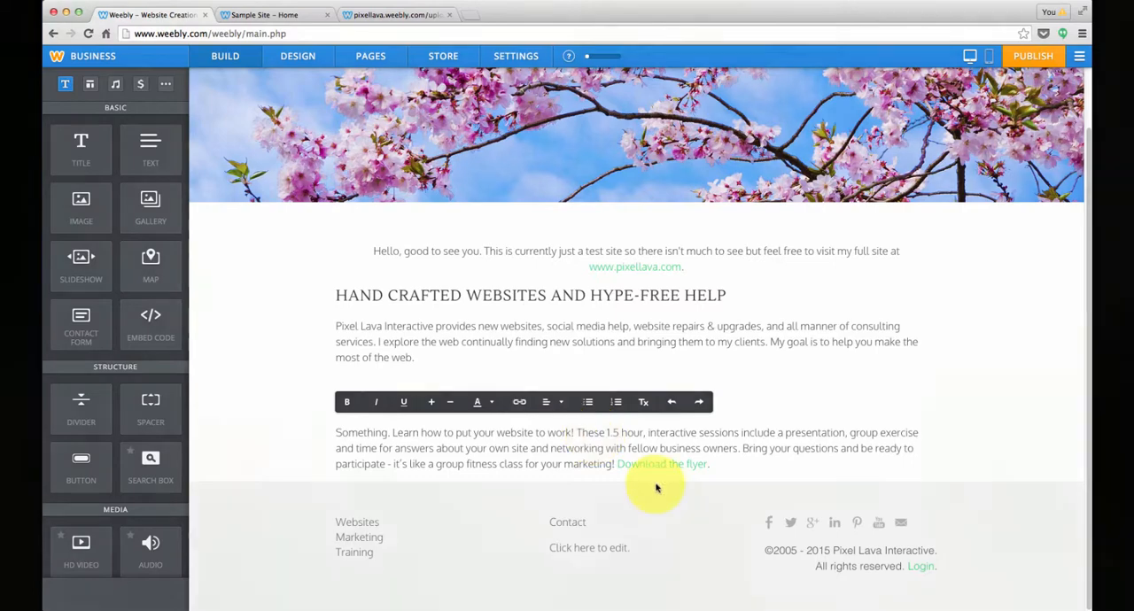